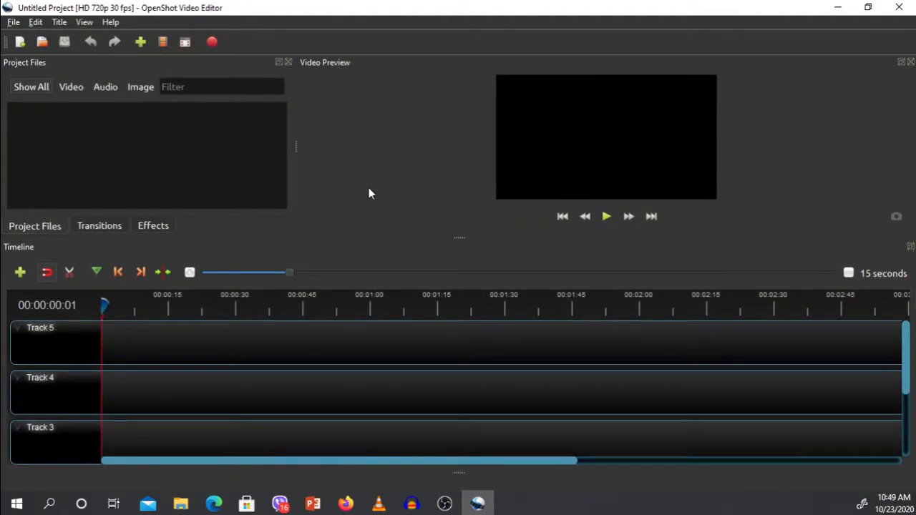
{"action": "mouse_move", "coordinate": [398, 232]}
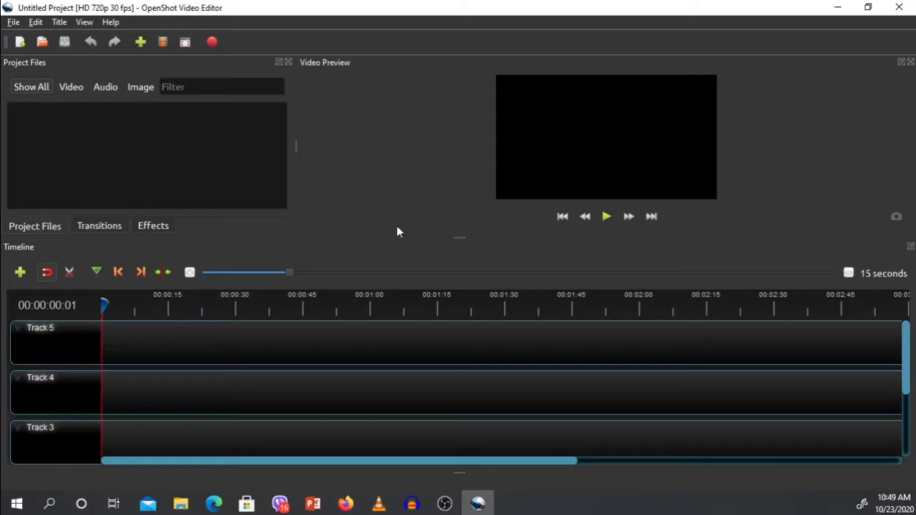
{"action": "mouse_move", "coordinate": [639, 446]}
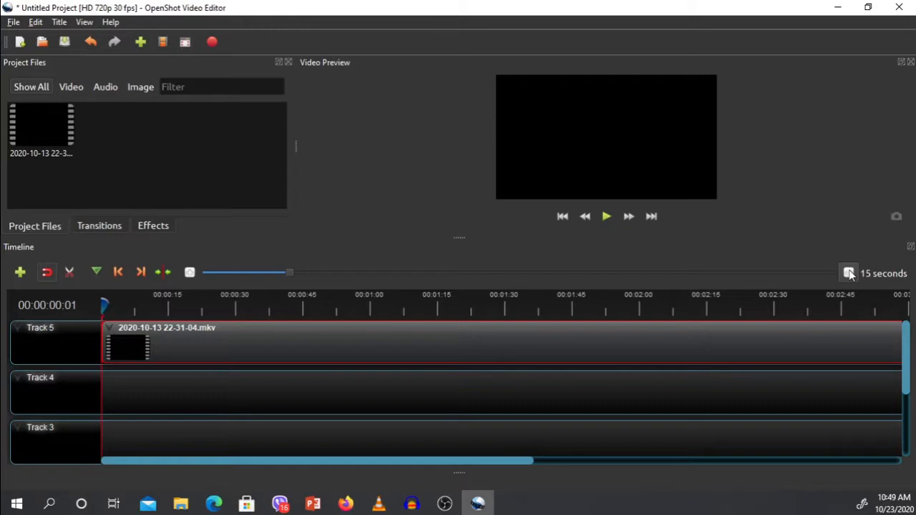
- Zoom the timeline out to show a longer span
{"action": "left_click", "coordinate": [847, 273]}
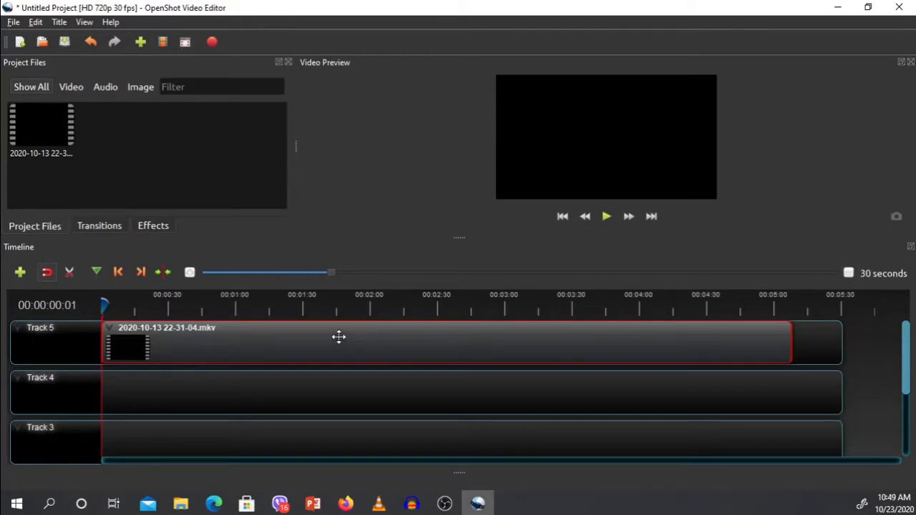
{"action": "mouse_move", "coordinate": [341, 327]}
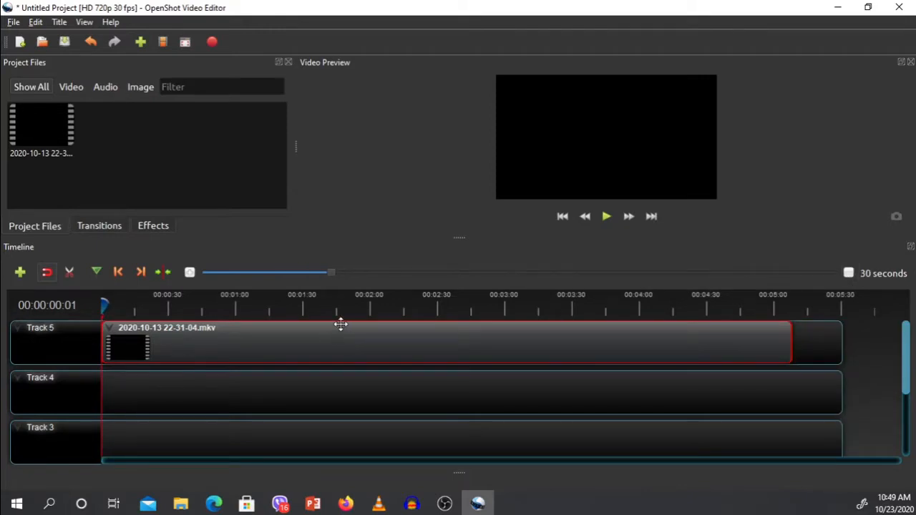
{"action": "mouse_move", "coordinate": [336, 333]}
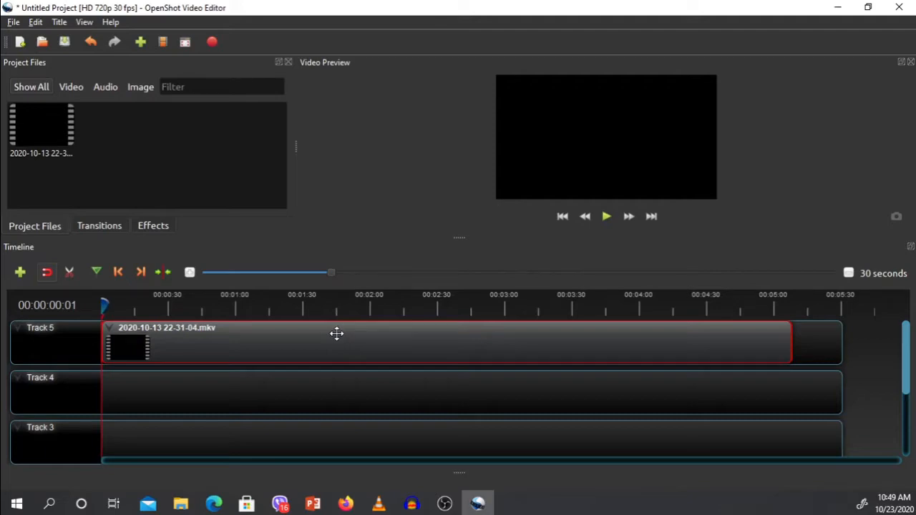
{"action": "mouse_move", "coordinate": [219, 348]}
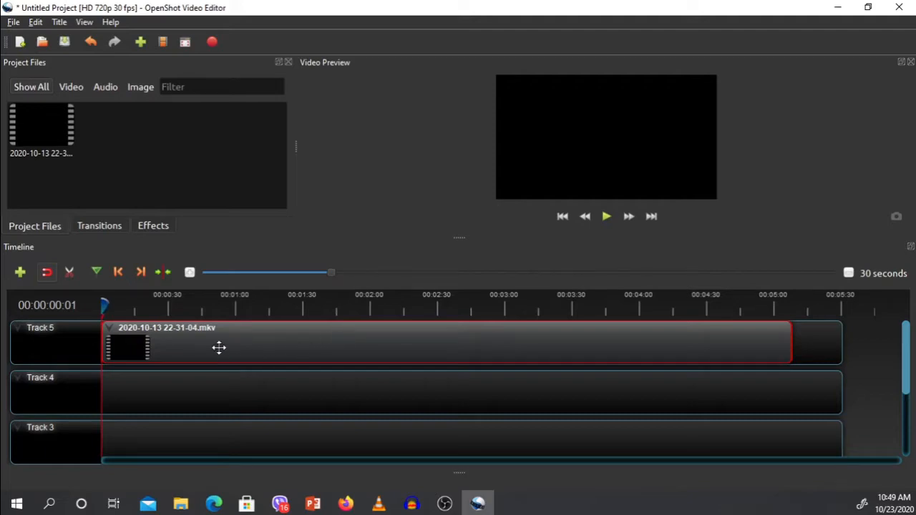
{"action": "right_click", "coordinate": [220, 348]}
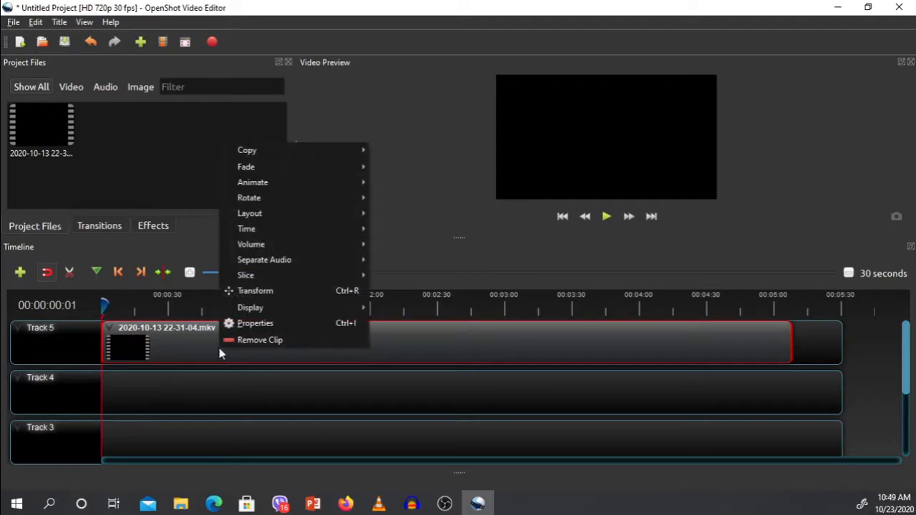
{"action": "mouse_move", "coordinate": [263, 261]}
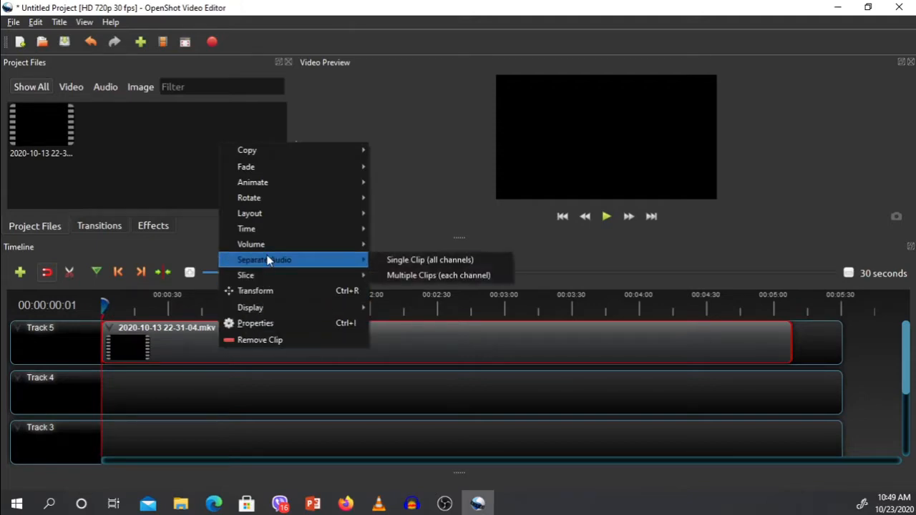
{"action": "mouse_move", "coordinate": [250, 243]}
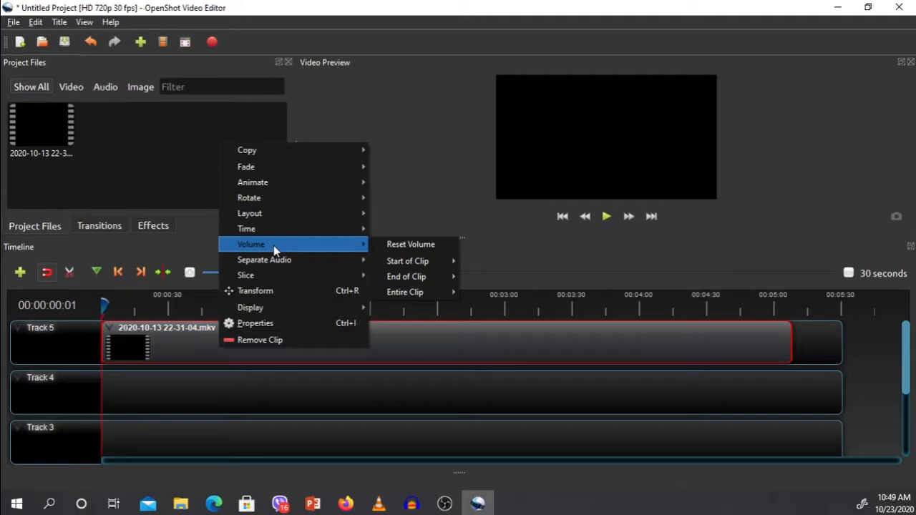
{"action": "mouse_move", "coordinate": [258, 250]}
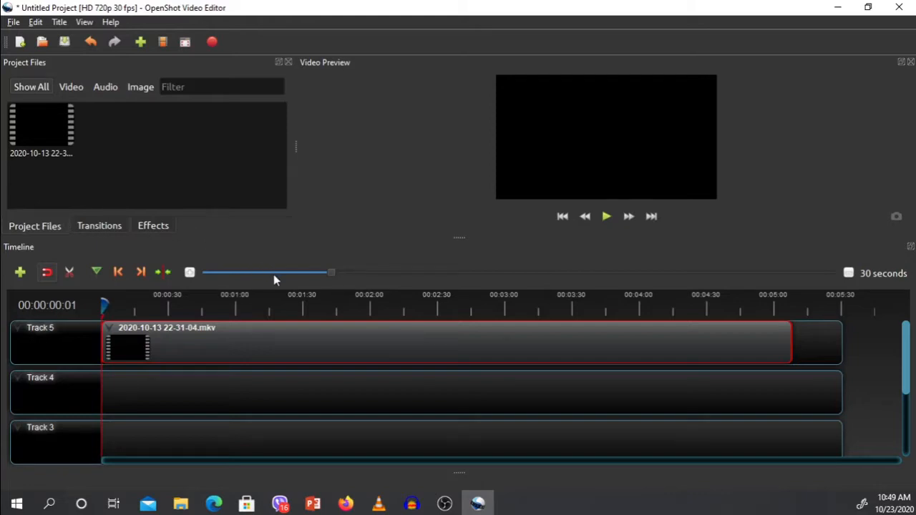
{"action": "mouse_move", "coordinate": [9, 18]}
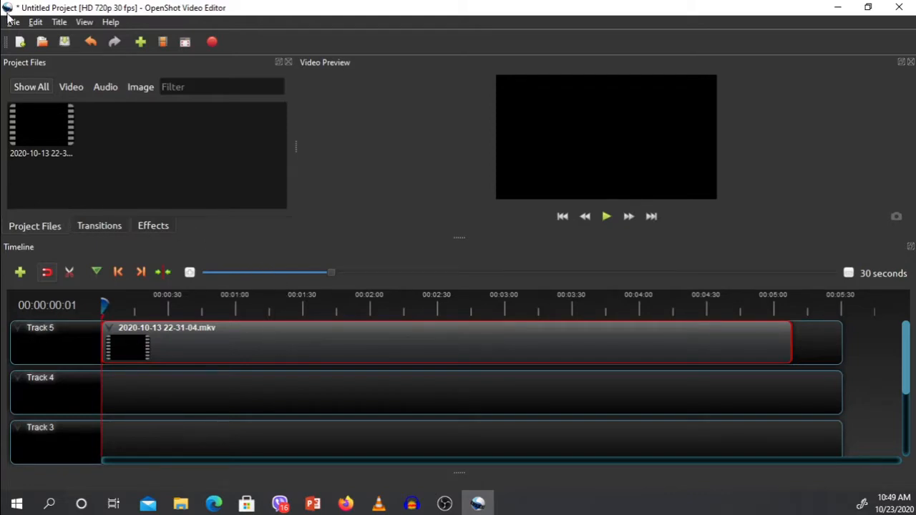
{"action": "left_click", "coordinate": [35, 21]}
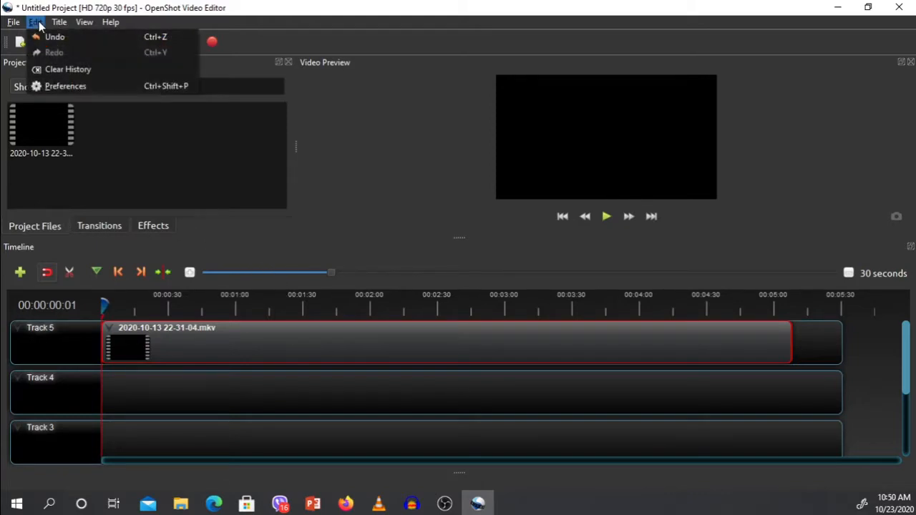
{"action": "left_click", "coordinate": [13, 22]}
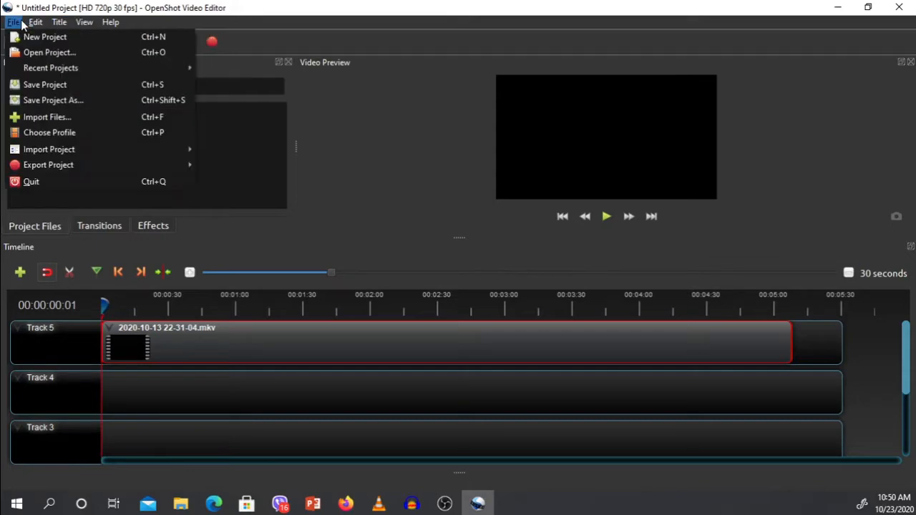
{"action": "left_click", "coordinate": [83, 22]}
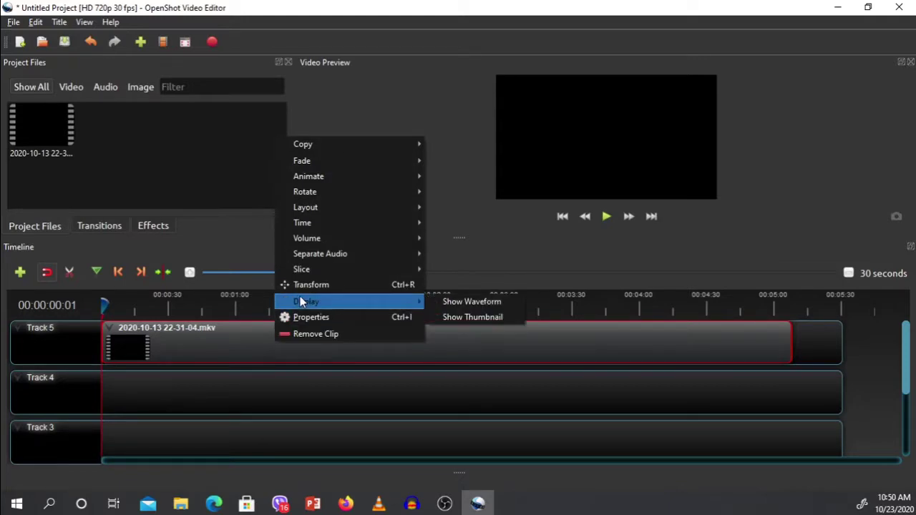
{"action": "mouse_move", "coordinate": [473, 301]}
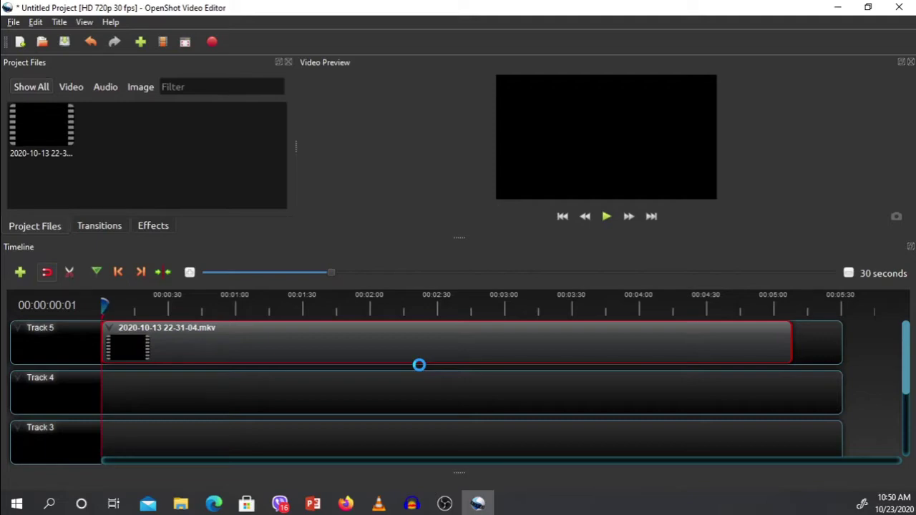
{"action": "left_click", "coordinate": [670, 299]}
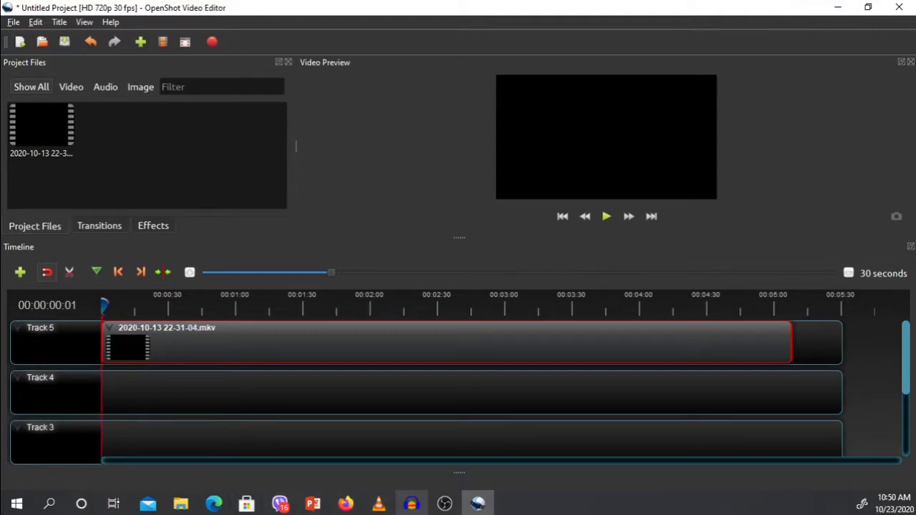
{"action": "mouse_move", "coordinate": [378, 503]}
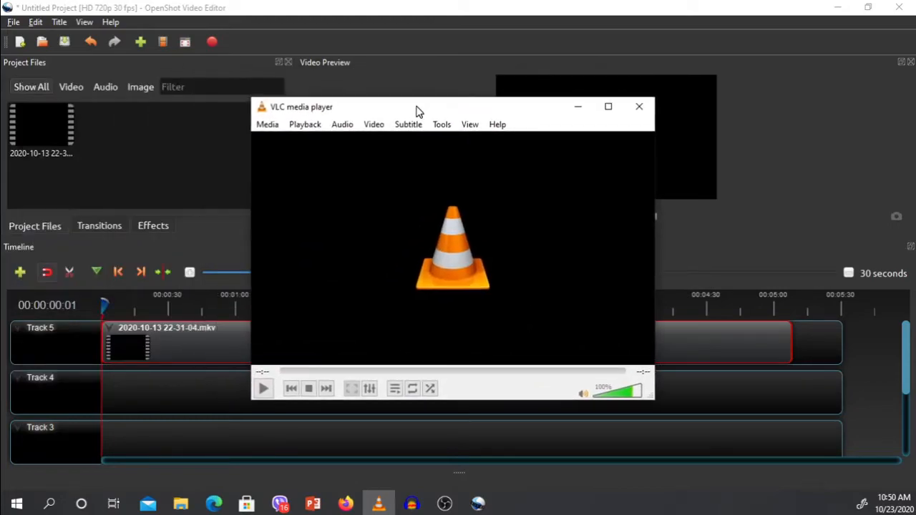
- Start VLC's Convert/Save and clear the previously listed file to add a new one
{"action": "left_click", "coordinate": [267, 123]}
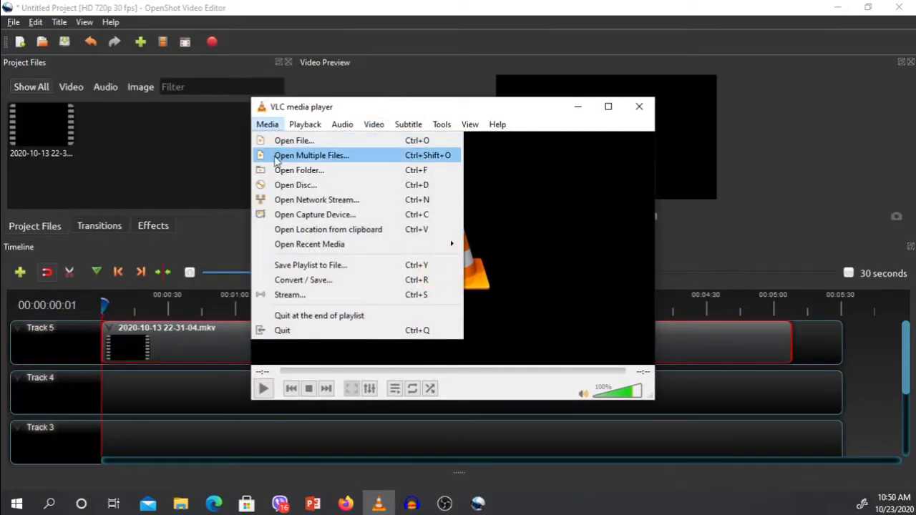
{"action": "mouse_move", "coordinate": [289, 295]}
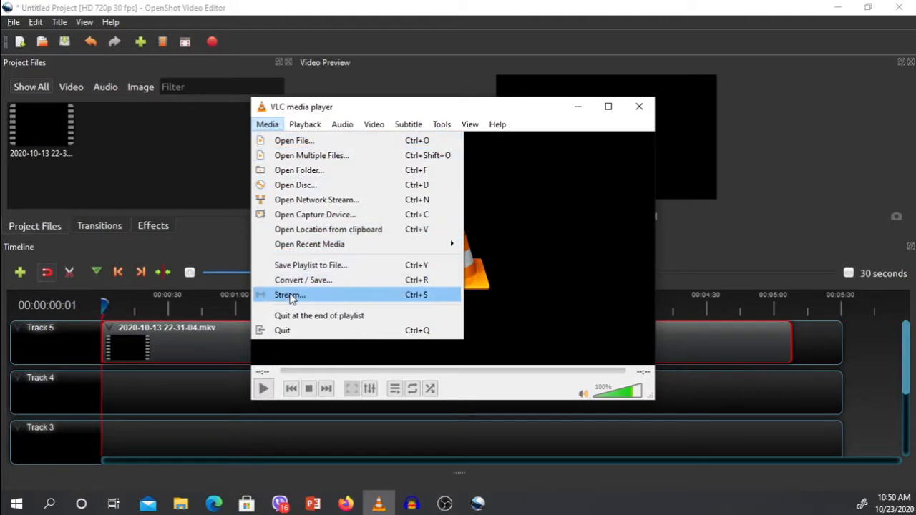
{"action": "left_click", "coordinate": [290, 295]}
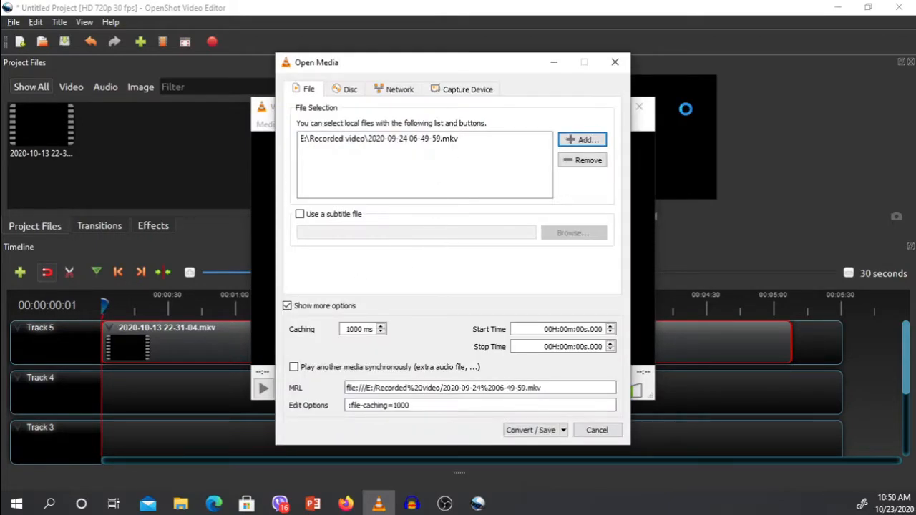
{"action": "mouse_move", "coordinate": [530, 169]}
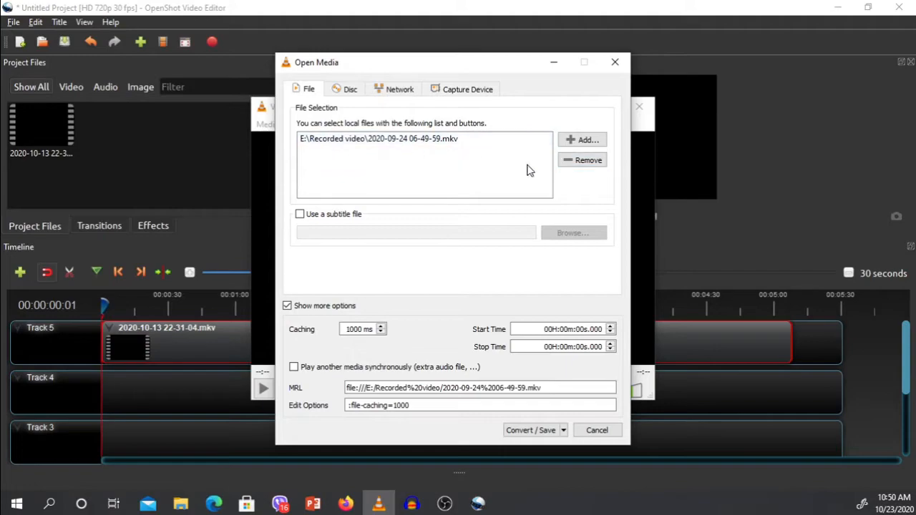
{"action": "left_click", "coordinate": [581, 160]}
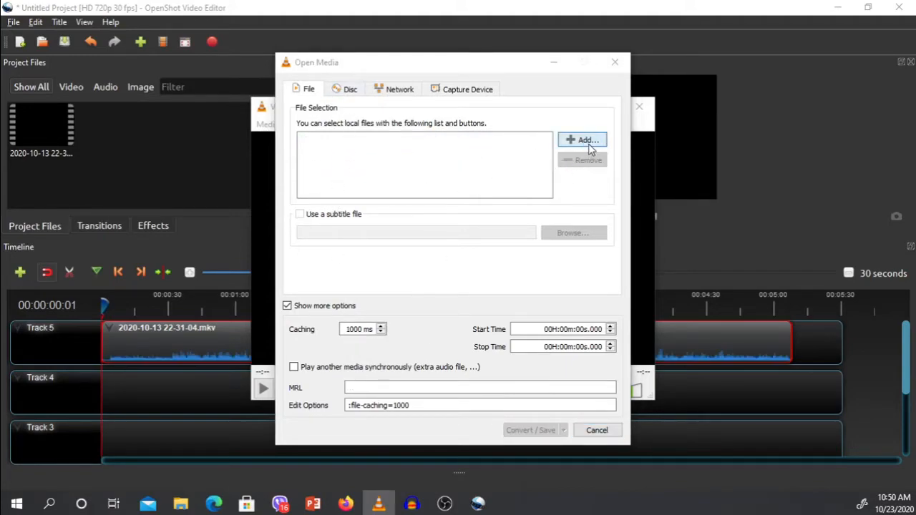
{"action": "left_click", "coordinate": [582, 141]}
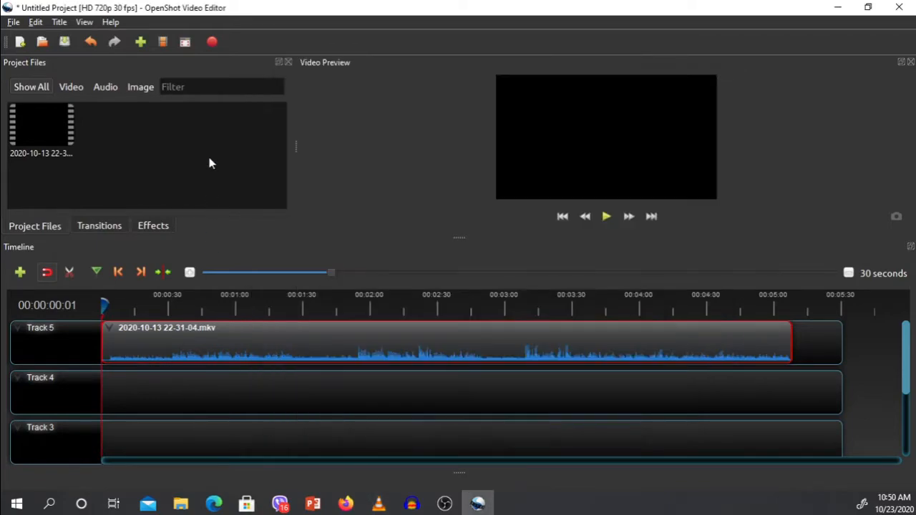
{"action": "mouse_move", "coordinate": [632, 361]}
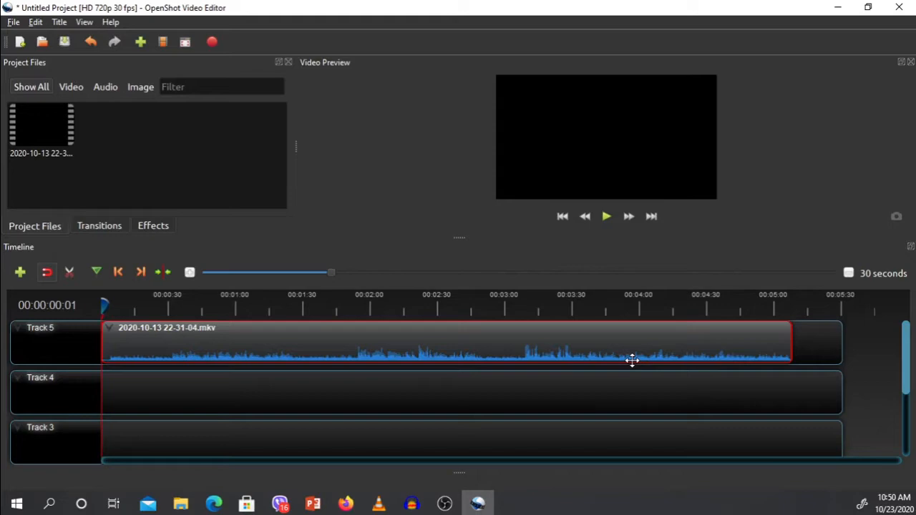
{"action": "mouse_move", "coordinate": [627, 355]}
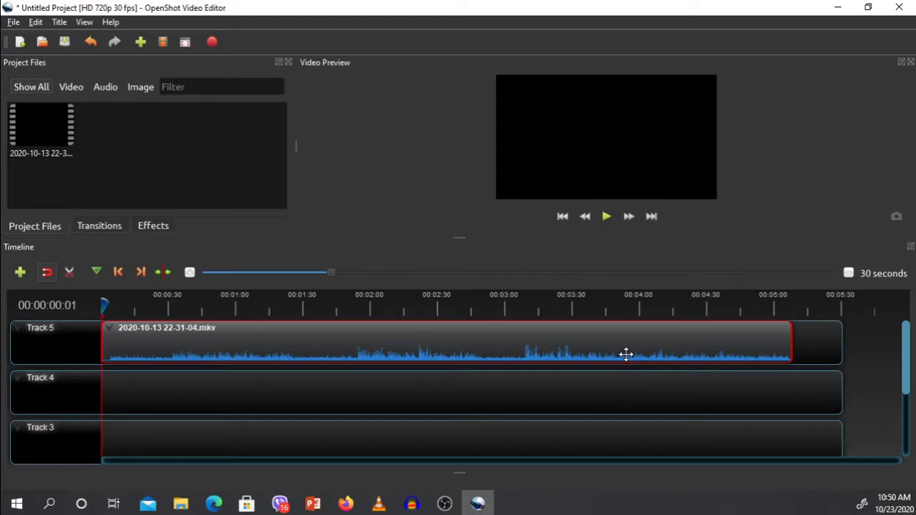
{"action": "mouse_move", "coordinate": [357, 352]}
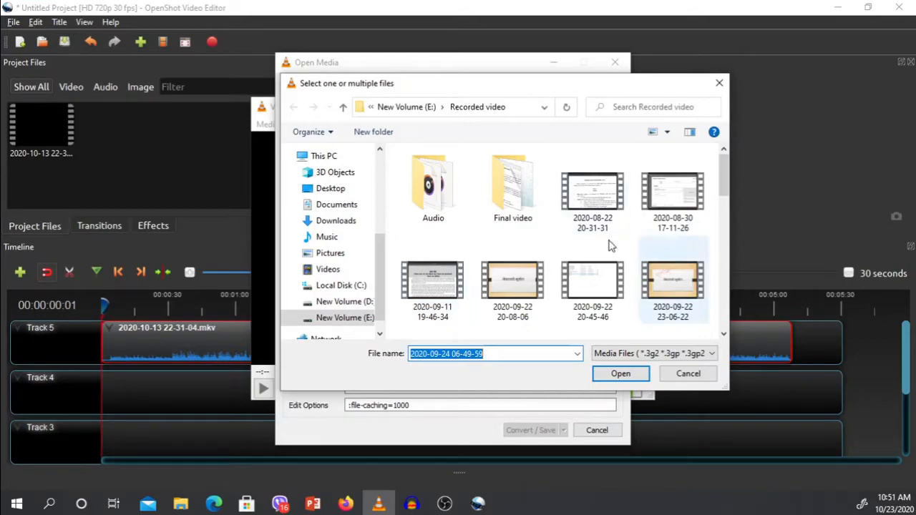
{"action": "scroll", "scroll_direction": "down", "scroll_amount": 3}
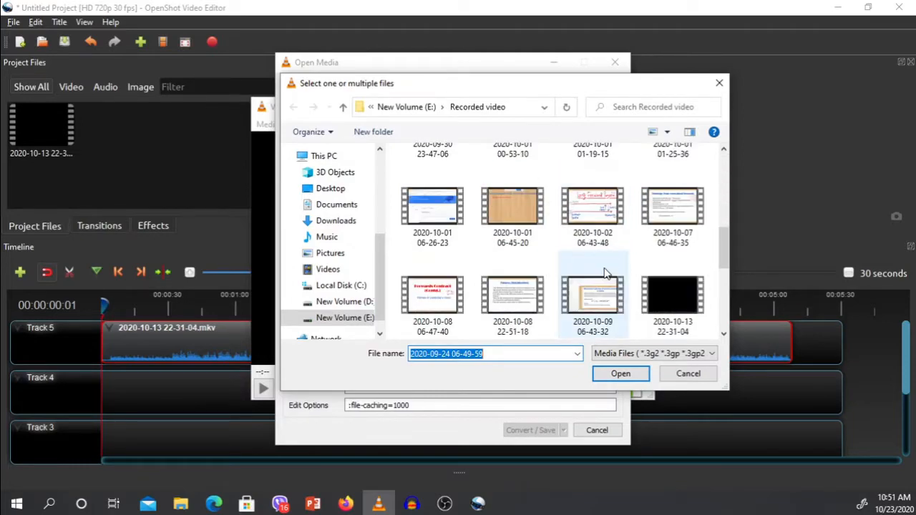
{"action": "left_click", "coordinate": [673, 293]}
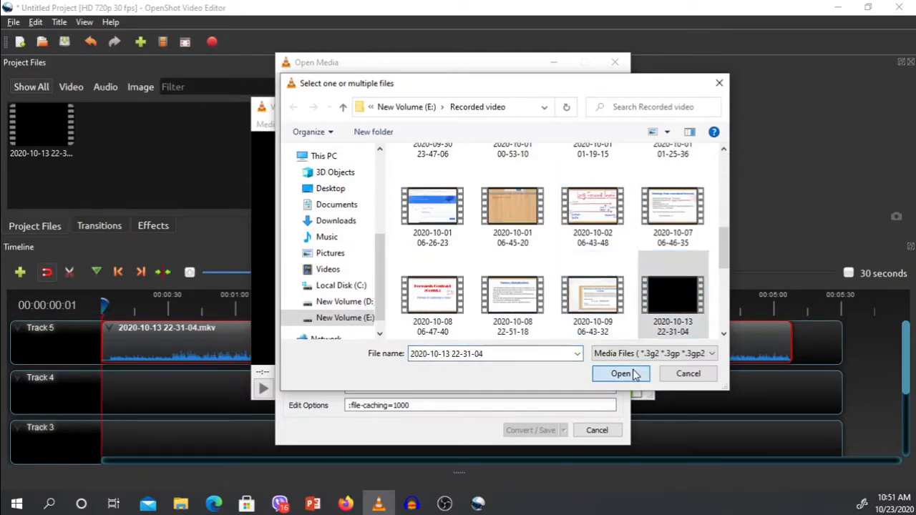
{"action": "left_click", "coordinate": [621, 372]}
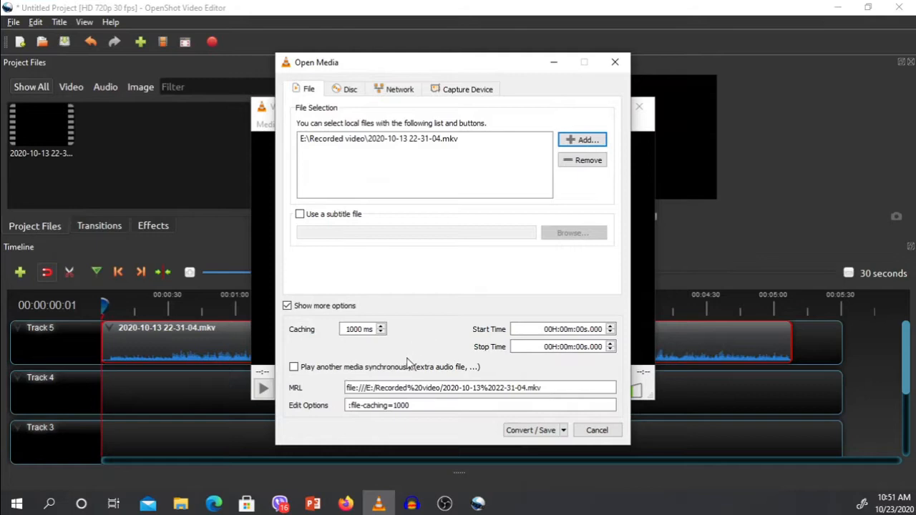
{"action": "mouse_move", "coordinate": [157, 349]}
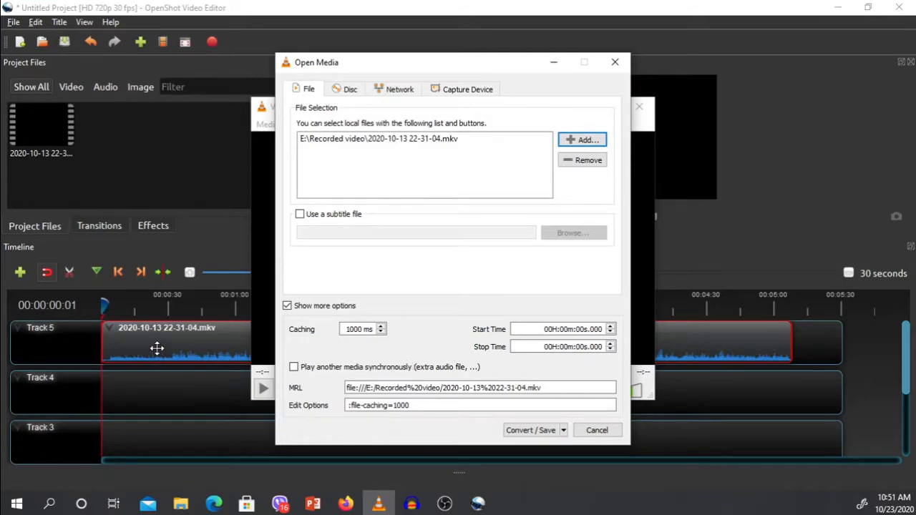
{"action": "mouse_move", "coordinate": [171, 321]}
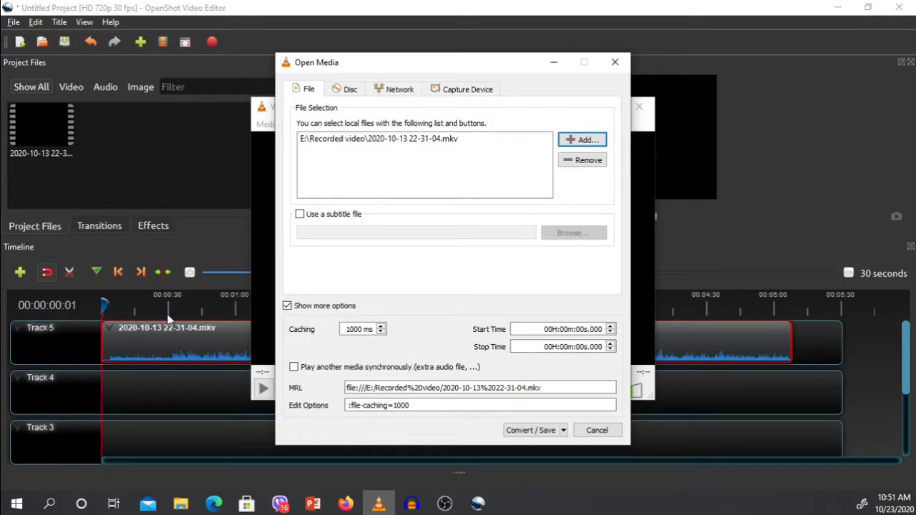
{"action": "mouse_move", "coordinate": [515, 446]}
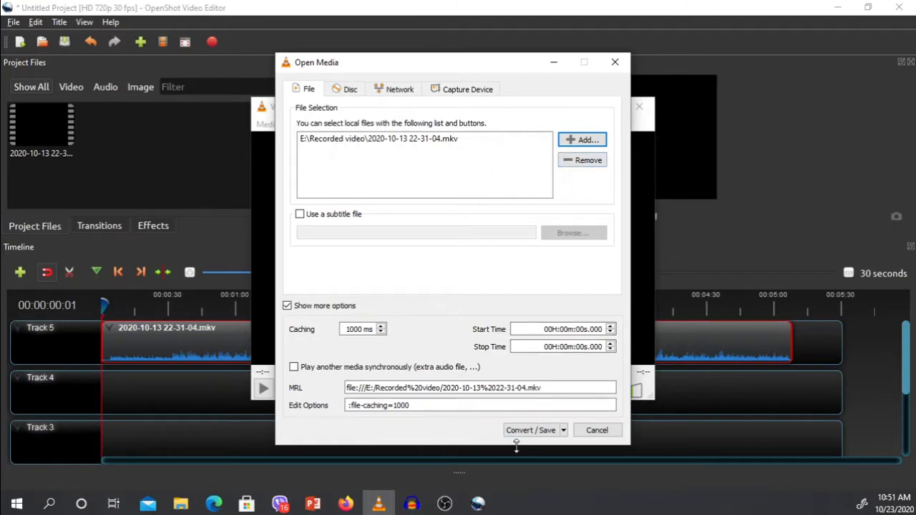
- Set the conversion output to an MP3 named clean aaru in the Audio folder
{"action": "left_click", "coordinate": [531, 429]}
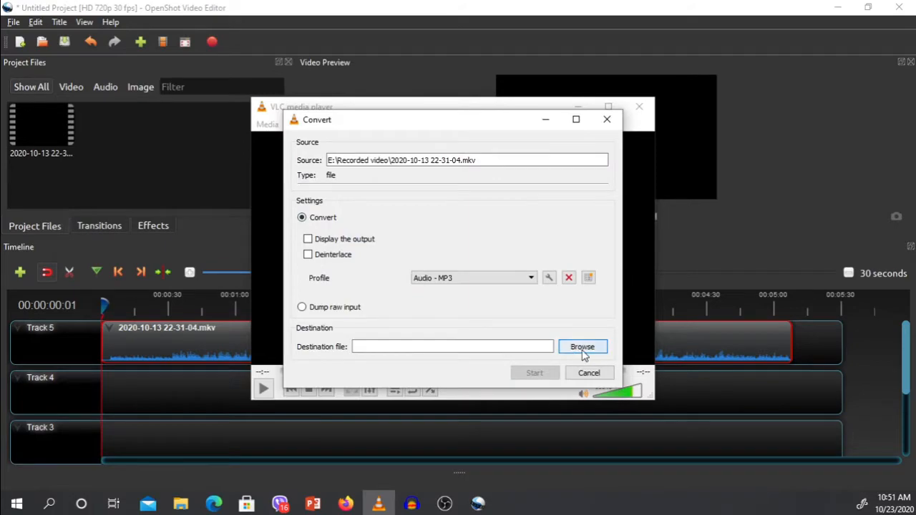
{"action": "left_click", "coordinate": [581, 346]}
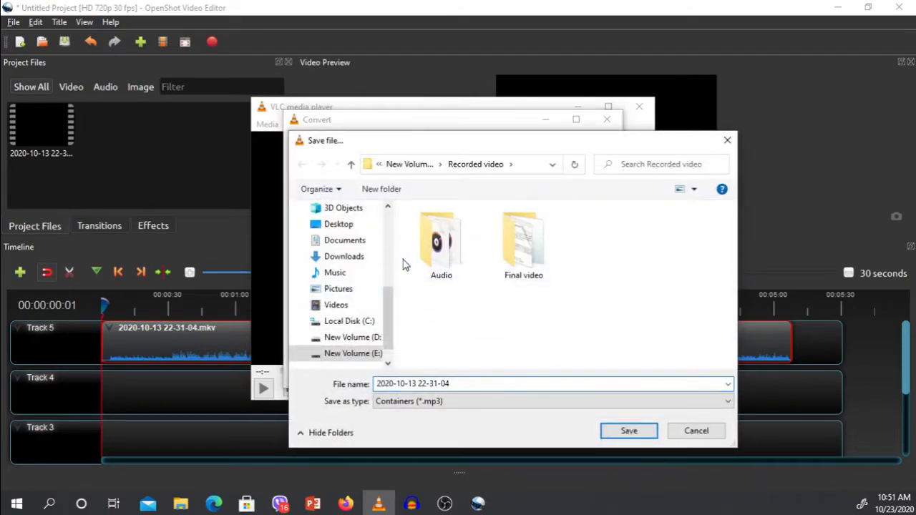
{"action": "double_click", "coordinate": [441, 241]}
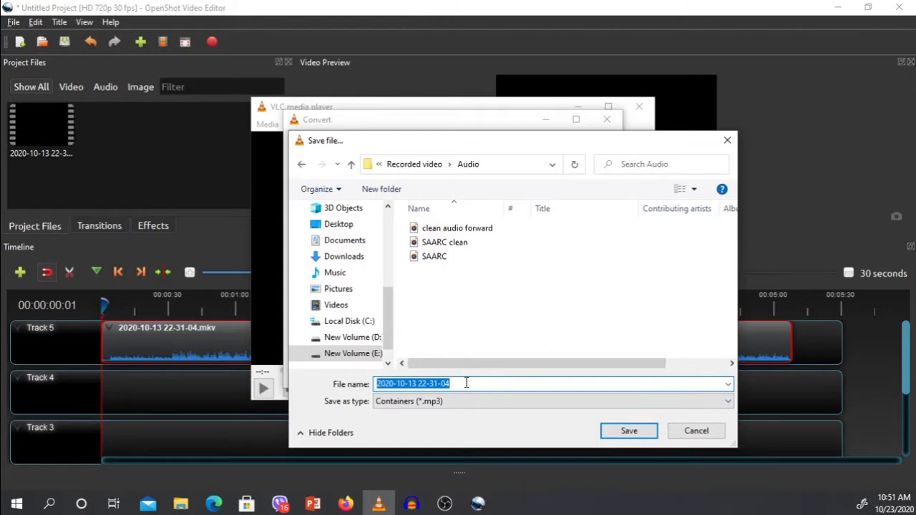
{"action": "type", "text": "clean"}
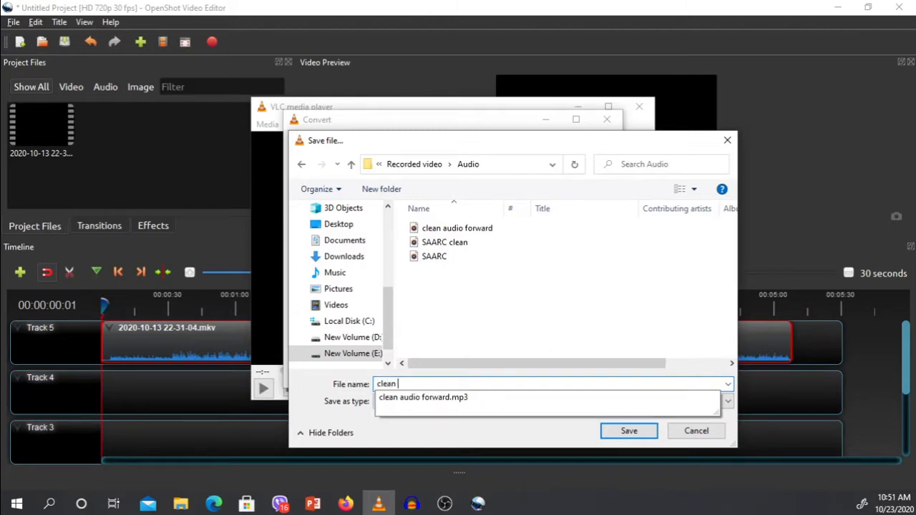
{"action": "type", "text": "aar"}
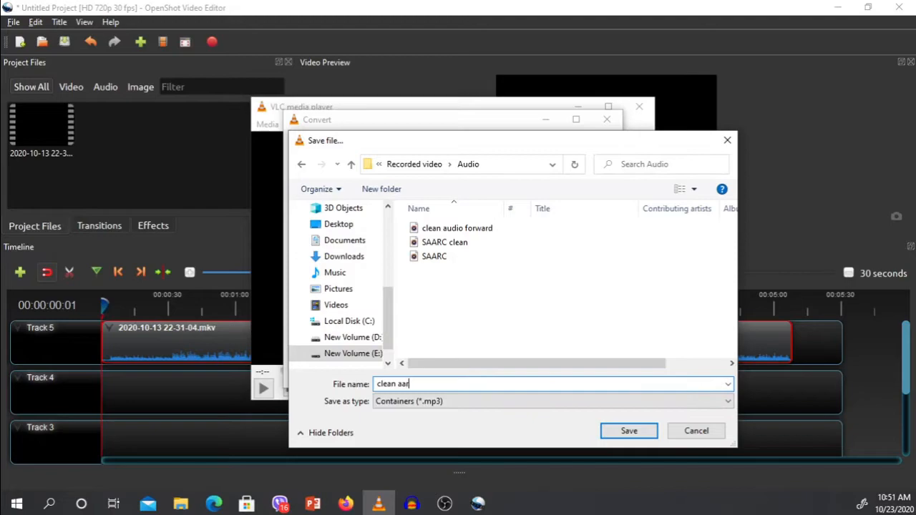
{"action": "type", "text": "u"}
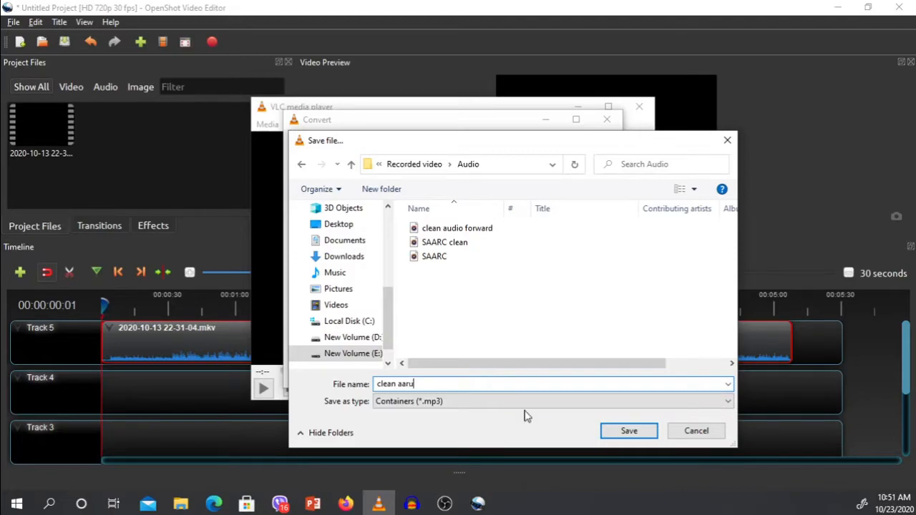
{"action": "left_click", "coordinate": [628, 429]}
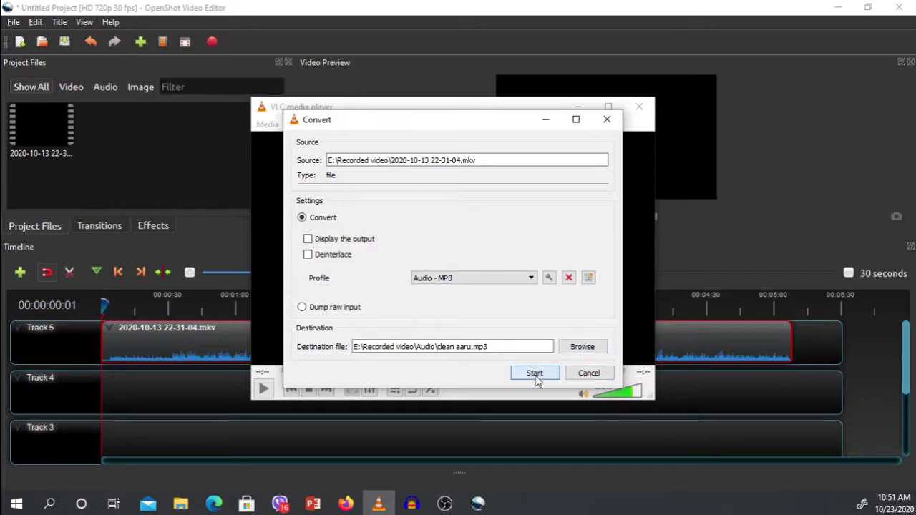
- Run the conversion to MP3 and minimize VLC
{"action": "left_click", "coordinate": [536, 372]}
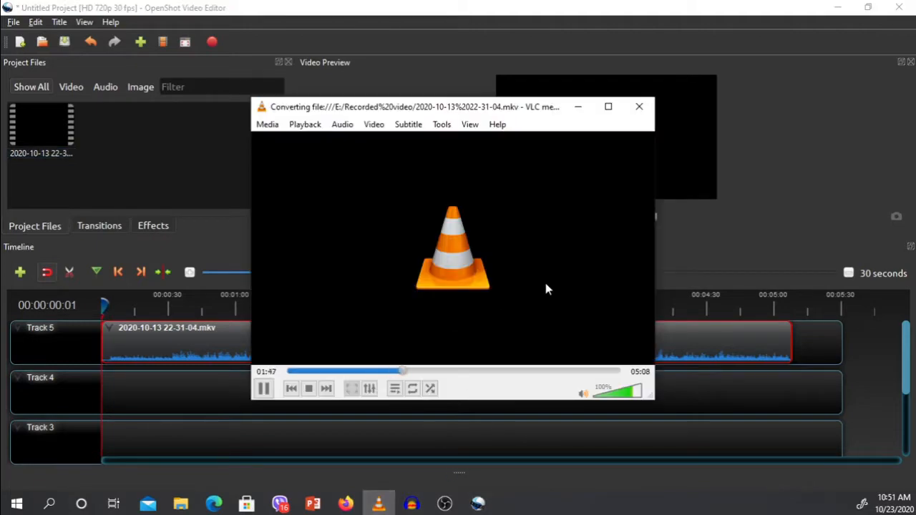
{"action": "mouse_move", "coordinate": [558, 287]}
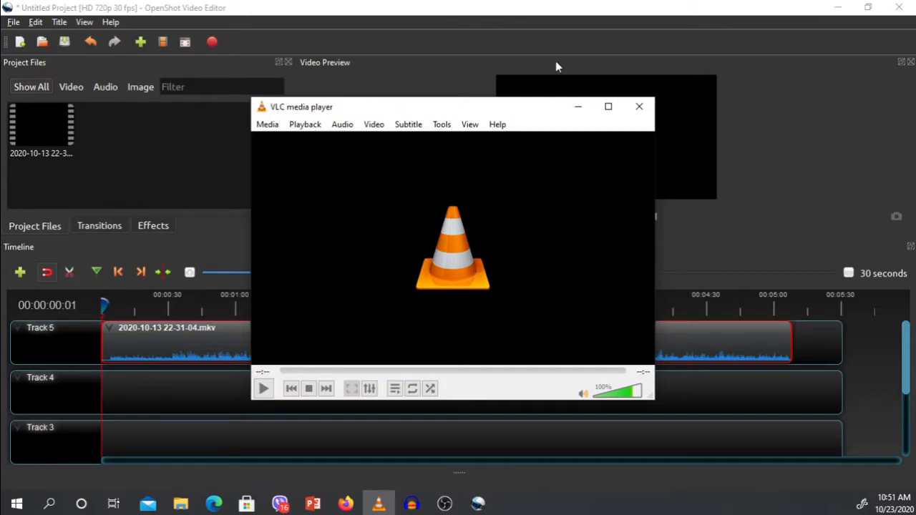
{"action": "mouse_move", "coordinate": [578, 106]}
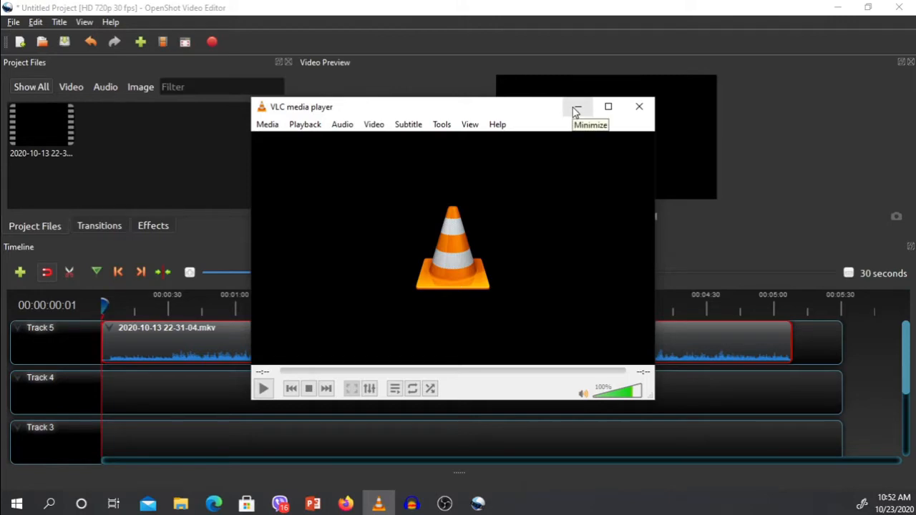
{"action": "left_click", "coordinate": [576, 106]}
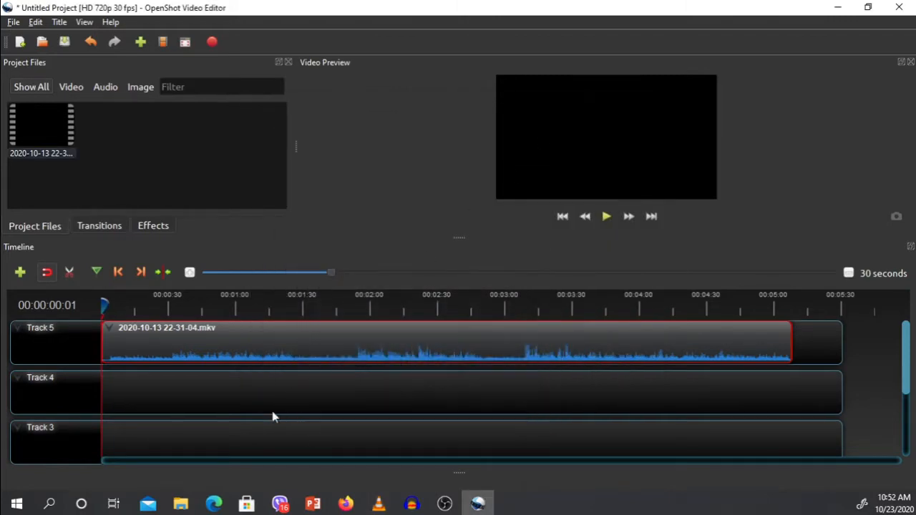
{"action": "mouse_move", "coordinate": [386, 471]}
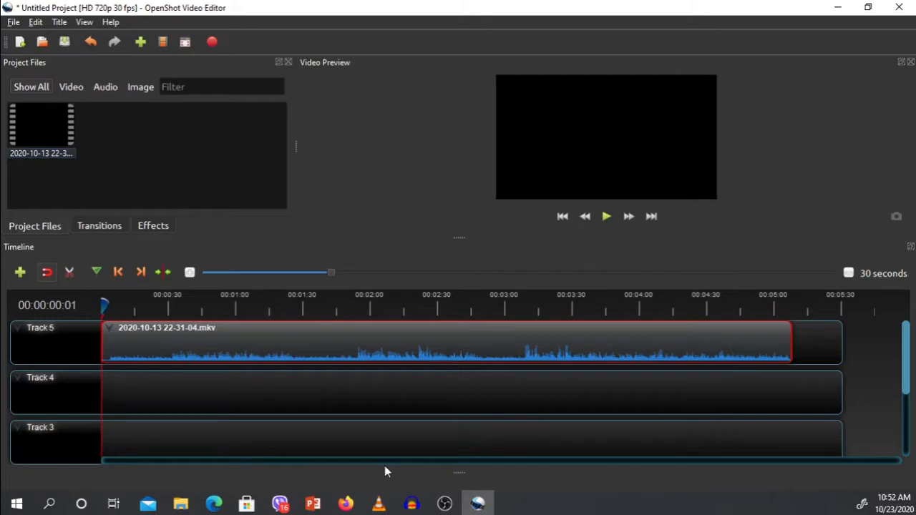
{"action": "mouse_move", "coordinate": [398, 464]}
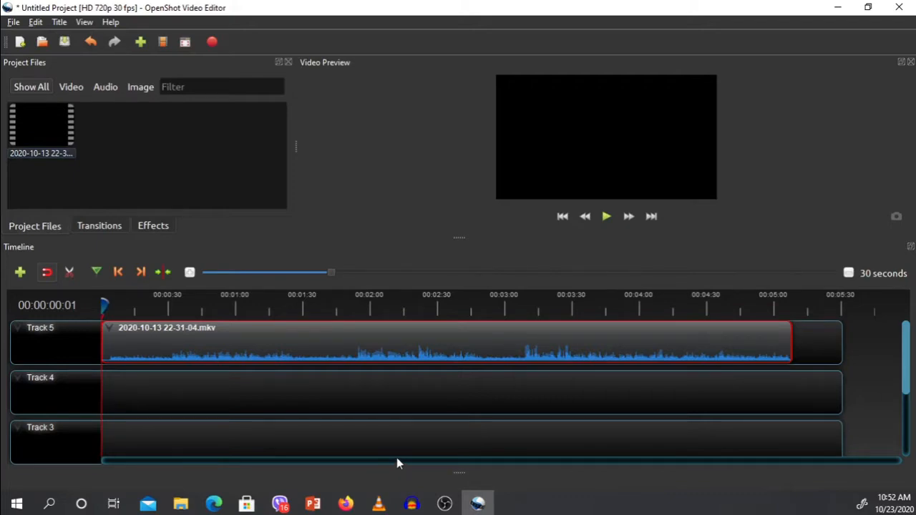
{"action": "mouse_move", "coordinate": [407, 493]}
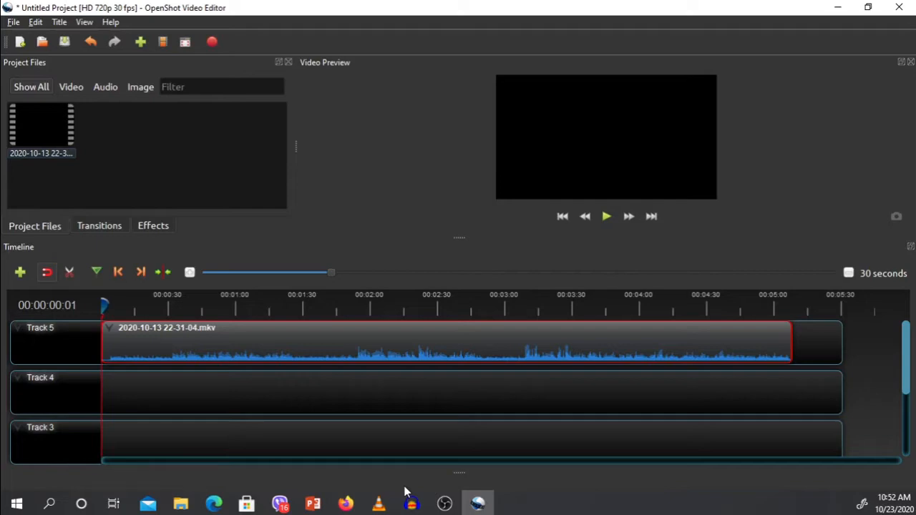
{"action": "mouse_move", "coordinate": [384, 412]}
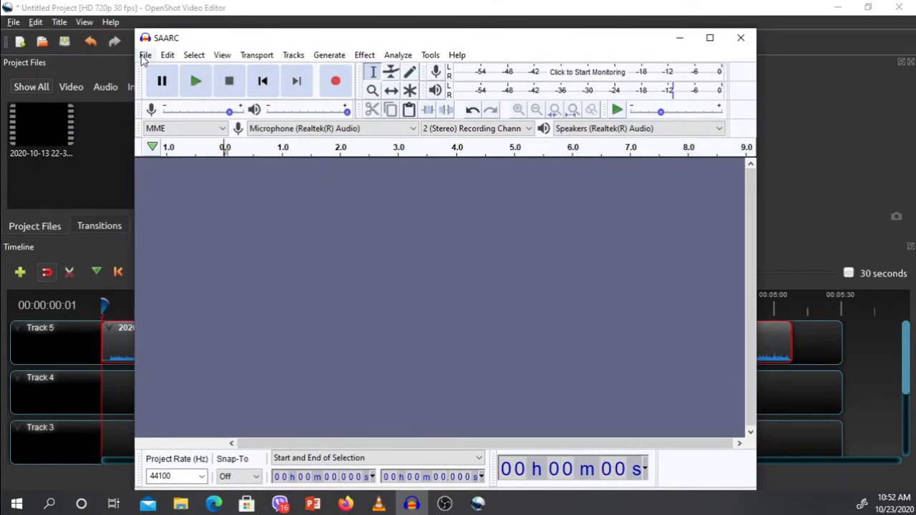
- Import the clean aaru MP3 into Audacity as a stereo track
{"action": "left_click", "coordinate": [146, 54]}
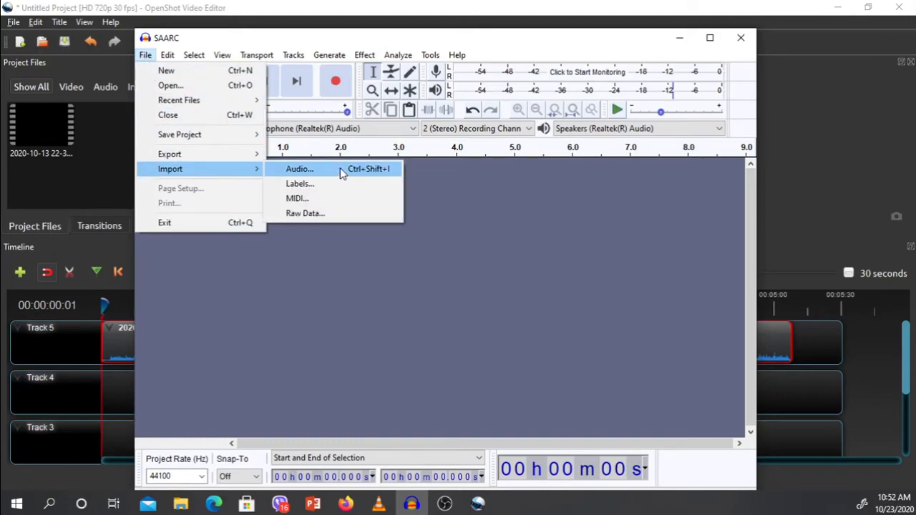
{"action": "left_click", "coordinate": [299, 169]}
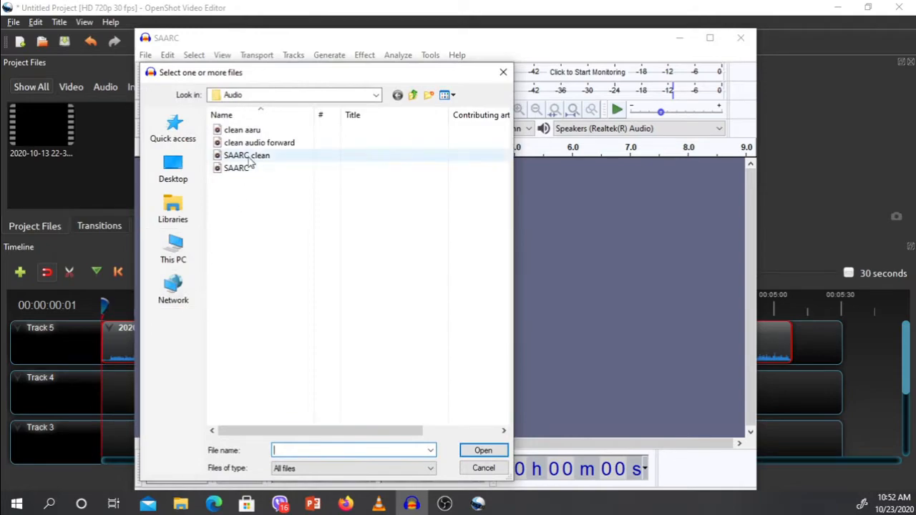
{"action": "left_click", "coordinate": [243, 129]}
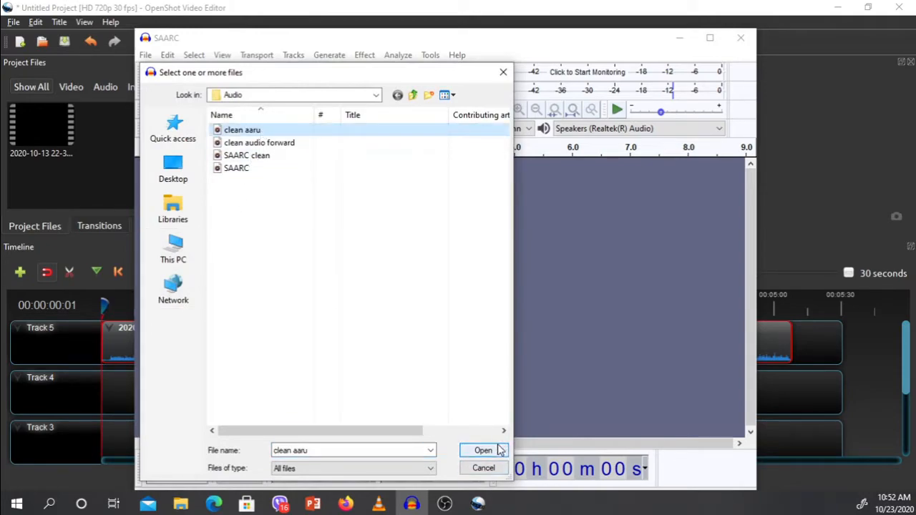
{"action": "left_click", "coordinate": [484, 450]}
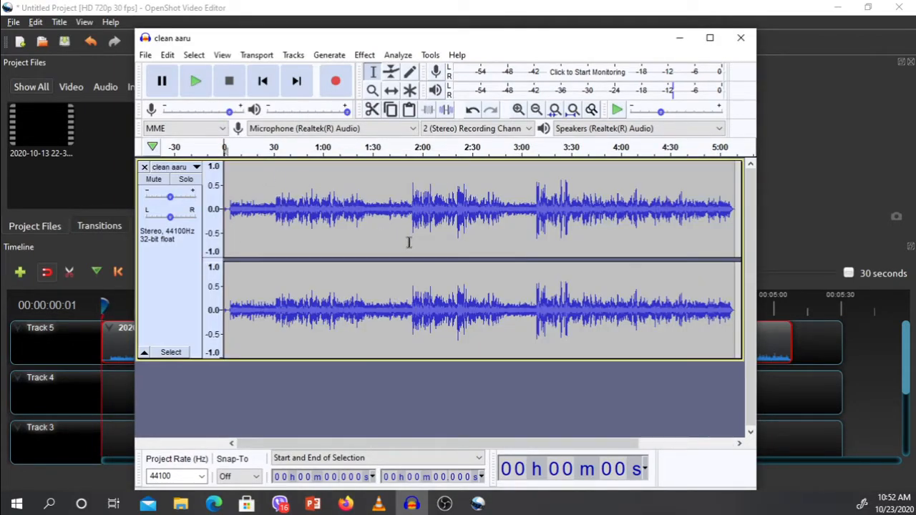
{"action": "mouse_move", "coordinate": [364, 275]}
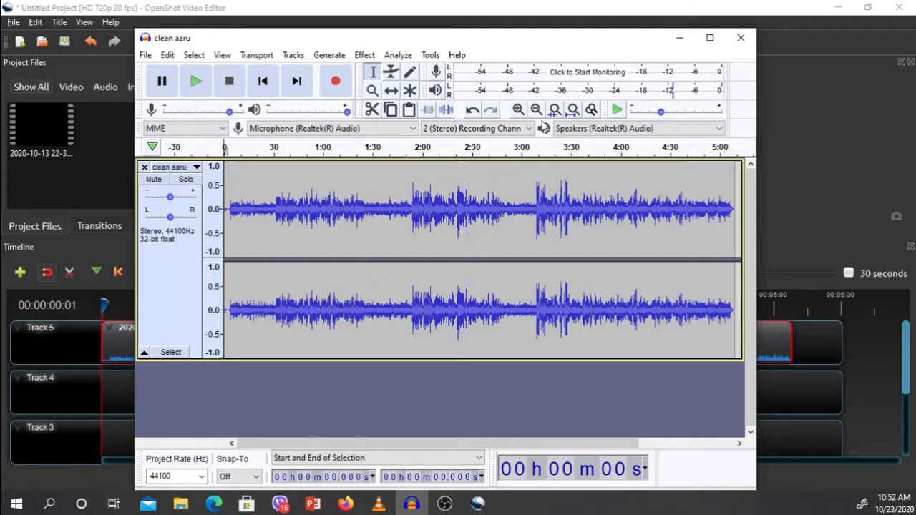
- Zoom to the opening half-minute and select the quiet first five seconds as a noise sample
{"action": "left_click", "coordinate": [518, 109]}
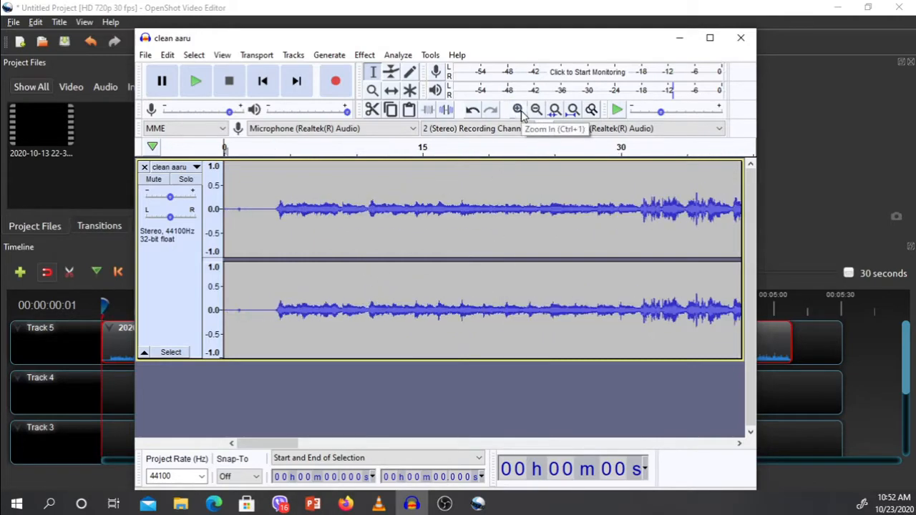
{"action": "left_click", "coordinate": [535, 108]}
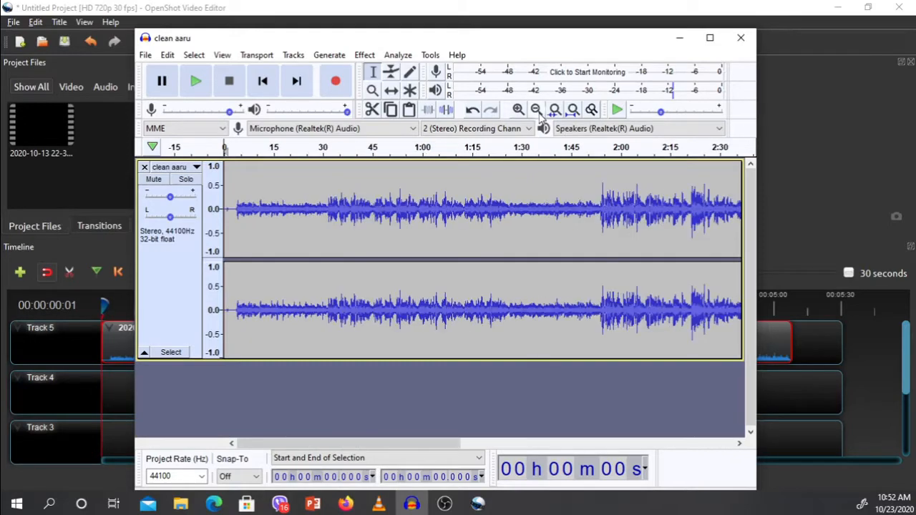
{"action": "left_click", "coordinate": [535, 109]}
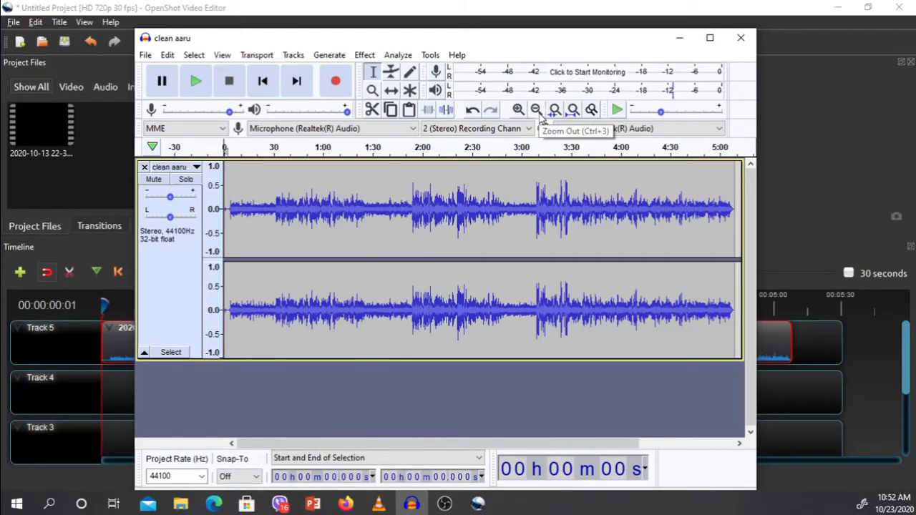
{"action": "left_click", "coordinate": [518, 108]}
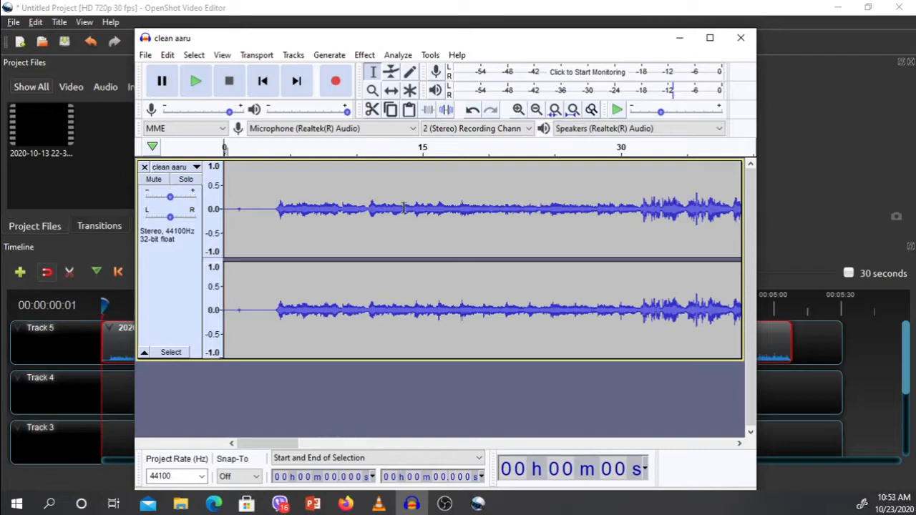
{"action": "mouse_move", "coordinate": [243, 225]}
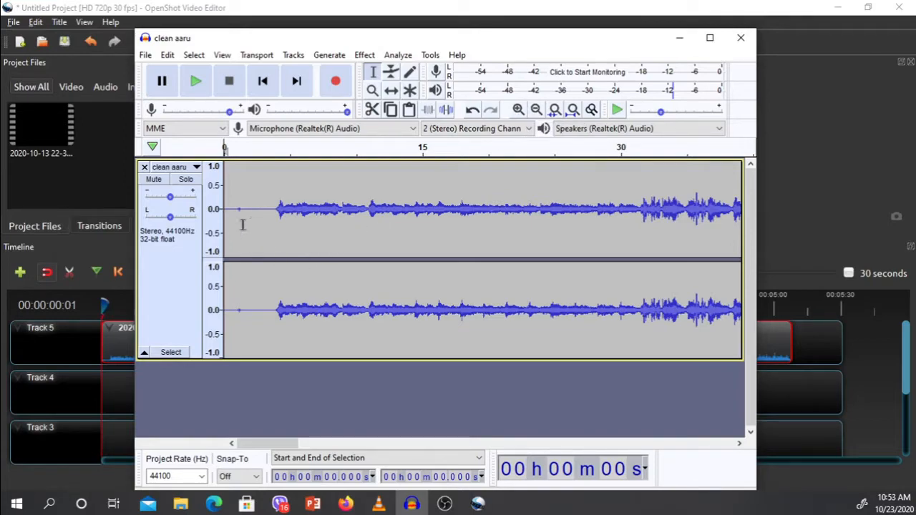
{"action": "mouse_move", "coordinate": [238, 223]}
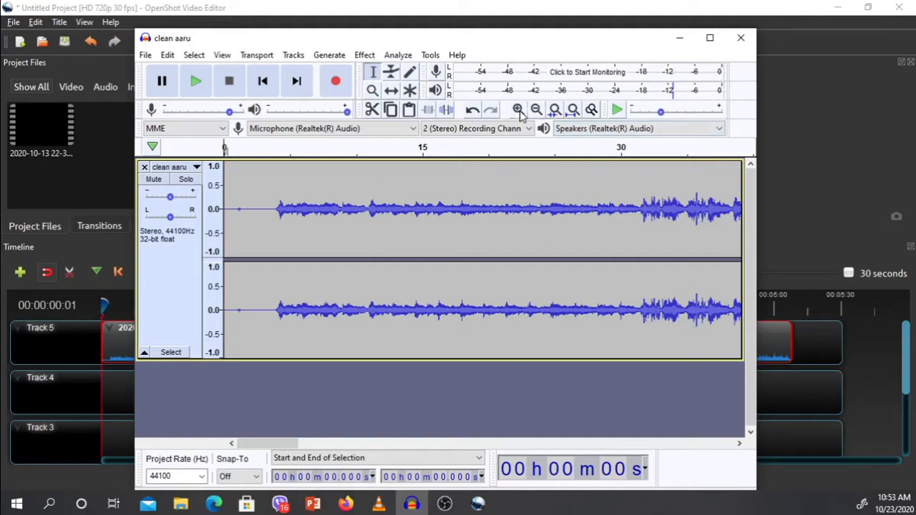
{"action": "mouse_move", "coordinate": [240, 207]}
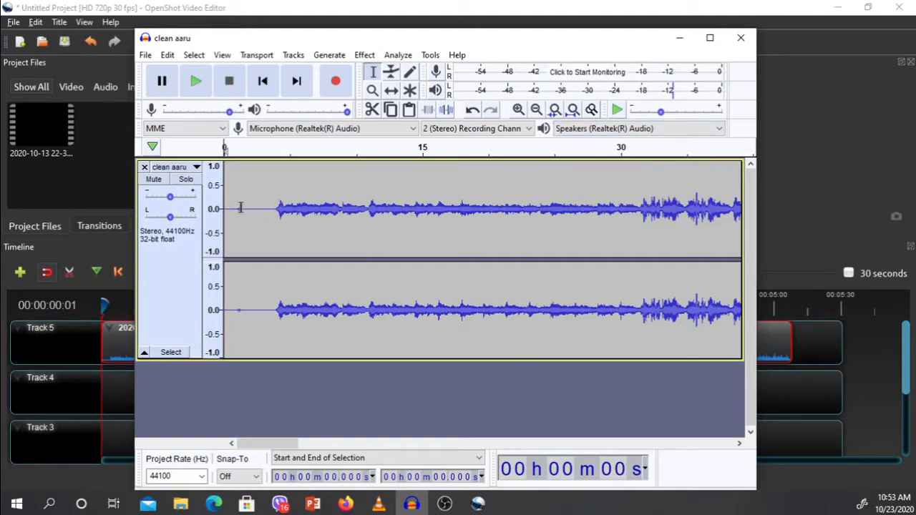
{"action": "left_click_drag", "start_coordinate": [223, 207], "coordinate": [271, 208]}
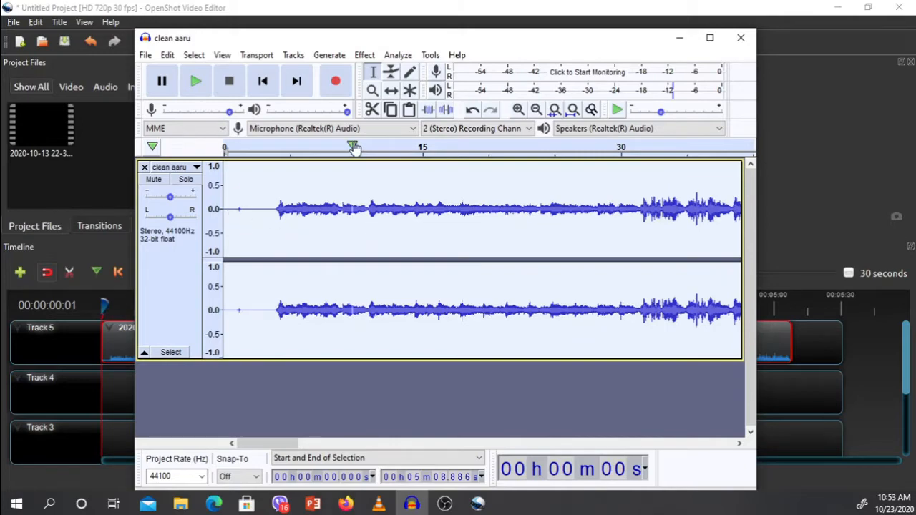
- Capture a noise profile from the quiet selection with Noise Reduction
{"action": "left_click", "coordinate": [364, 55]}
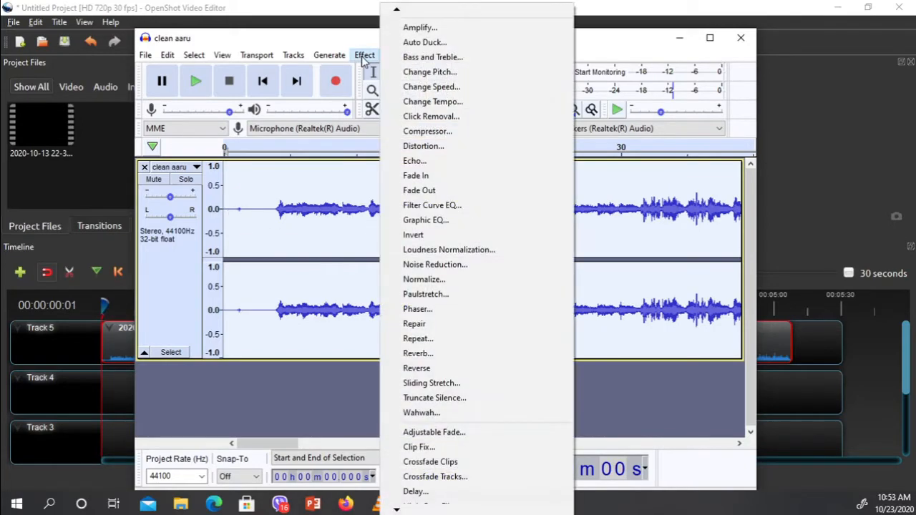
{"action": "mouse_move", "coordinate": [425, 295]}
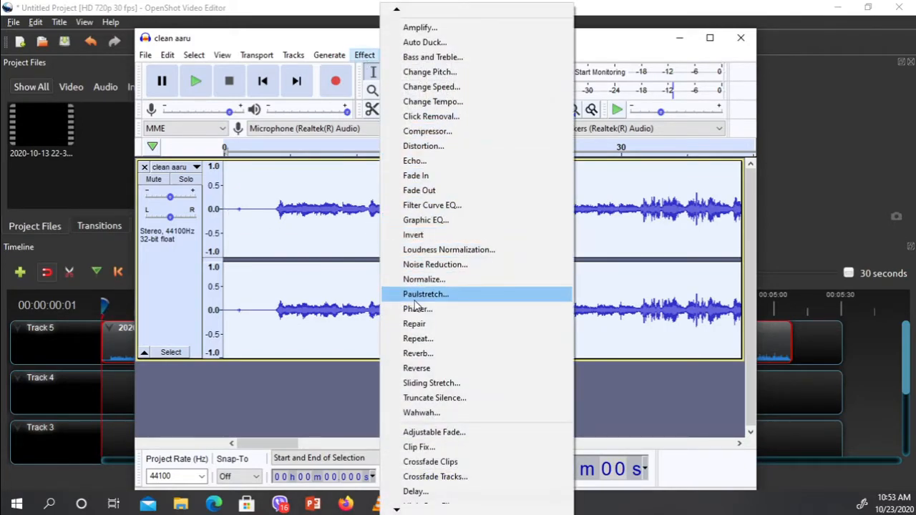
{"action": "left_click", "coordinate": [435, 263]}
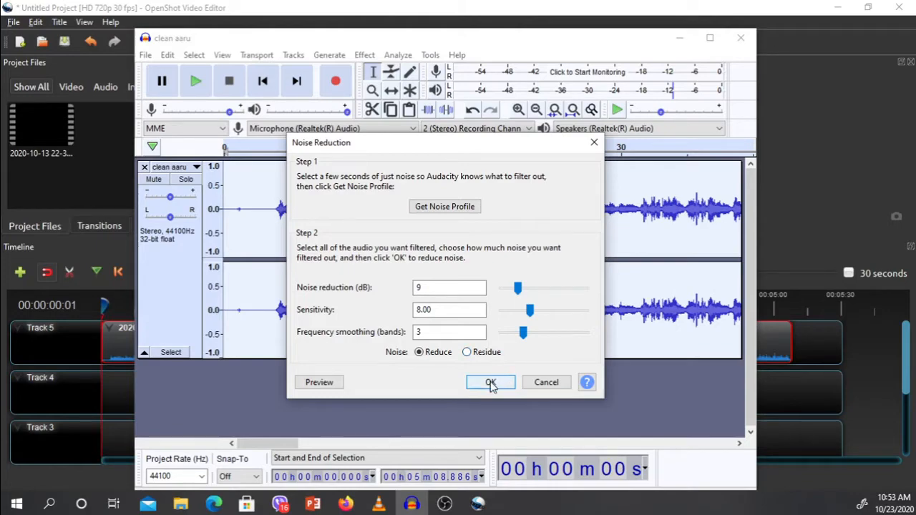
{"action": "mouse_move", "coordinate": [443, 206]}
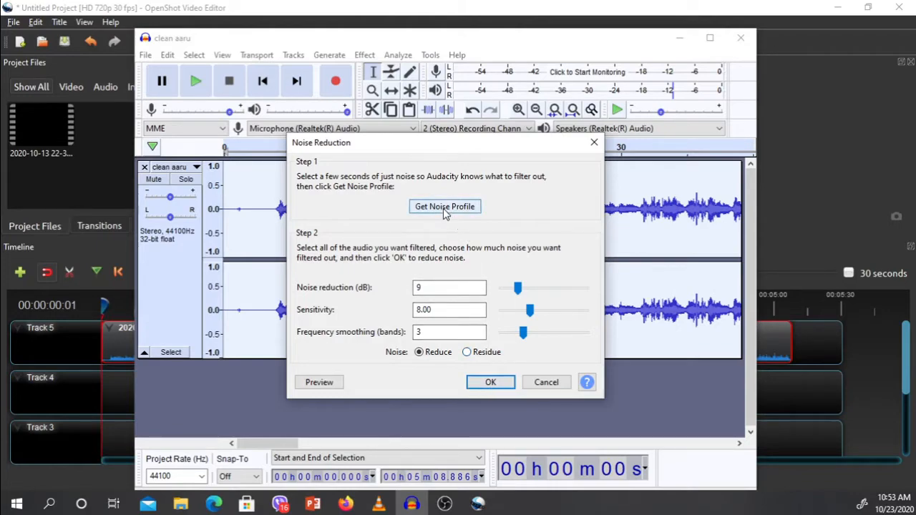
{"action": "left_click", "coordinate": [490, 381]}
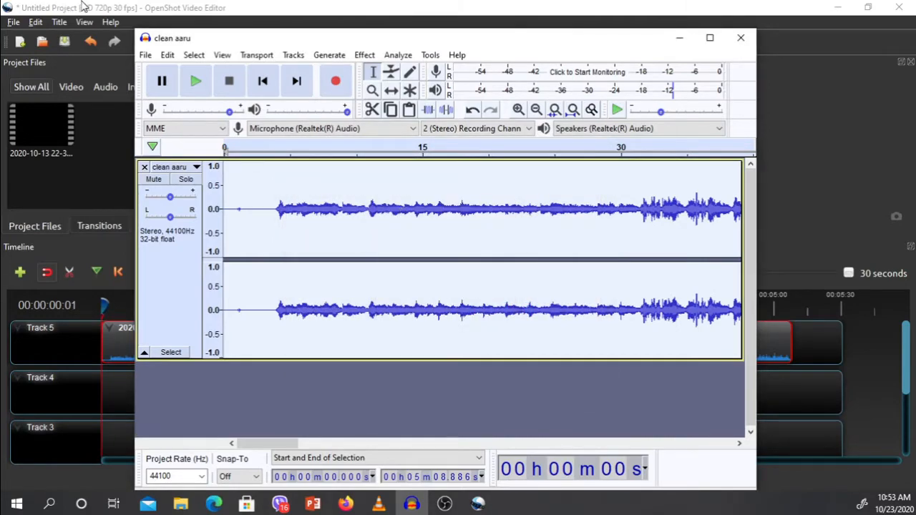
{"action": "mouse_move", "coordinate": [364, 54]}
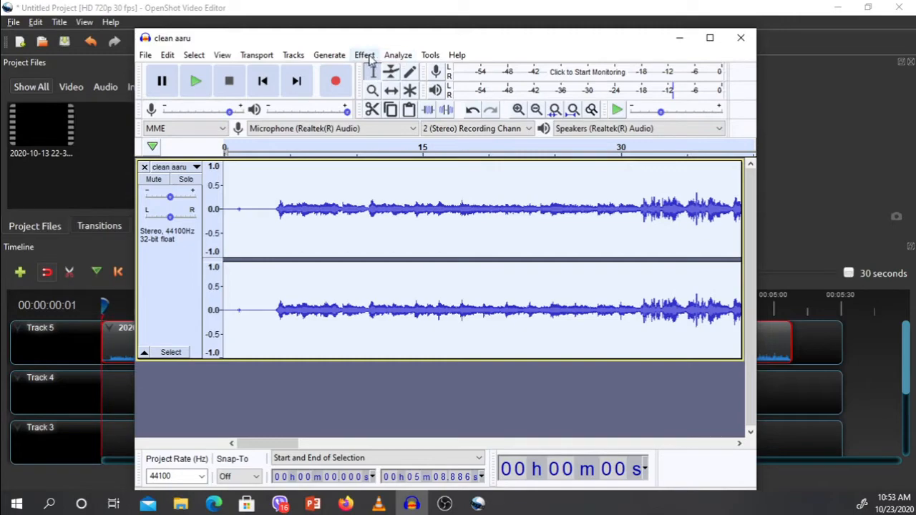
- Reopen Noise Reduction ready to apply it to the whole recording
{"action": "left_click", "coordinate": [363, 54]}
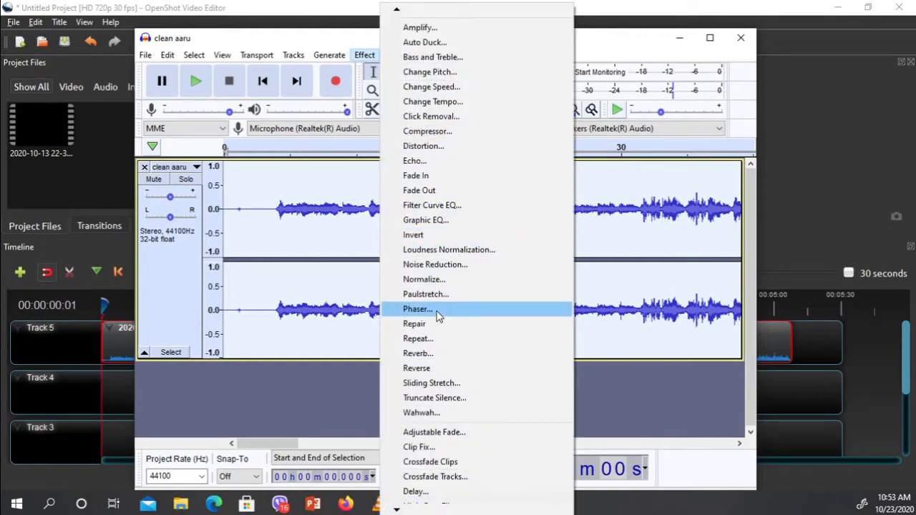
{"action": "left_click", "coordinate": [436, 263]}
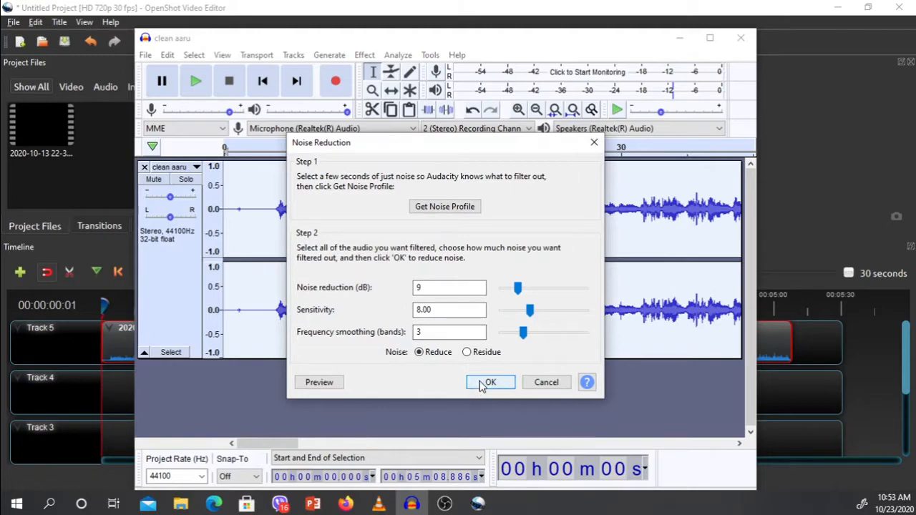
{"action": "mouse_move", "coordinate": [436, 368]}
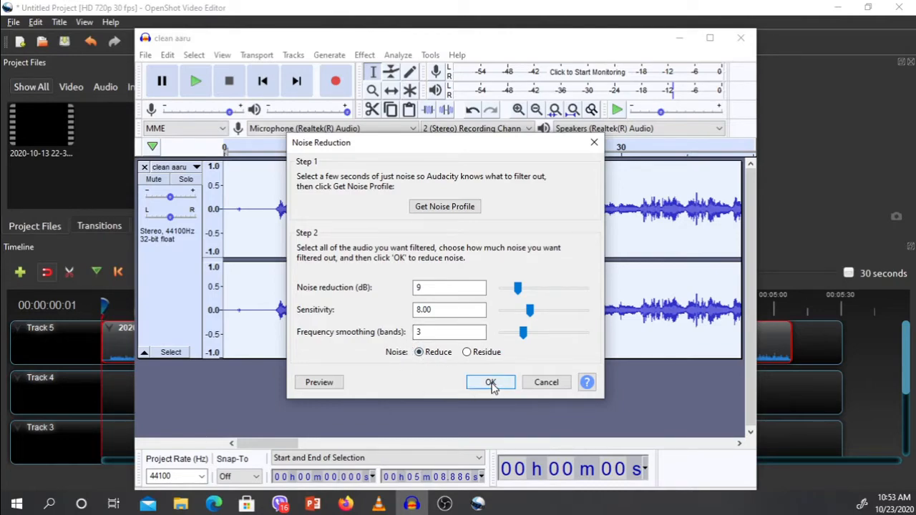
- Apply noise reduction to the whole recording and fit the full five minutes in view
{"action": "left_click", "coordinate": [489, 381]}
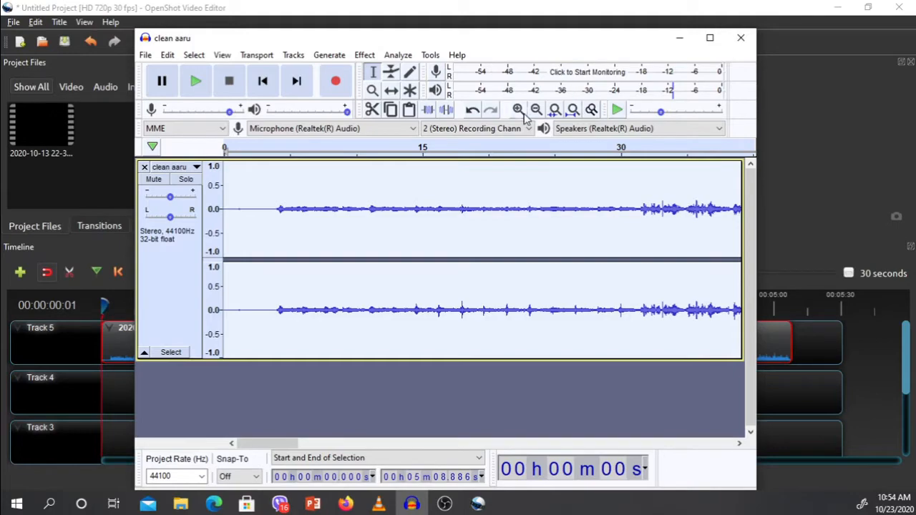
{"action": "left_click", "coordinate": [518, 109]}
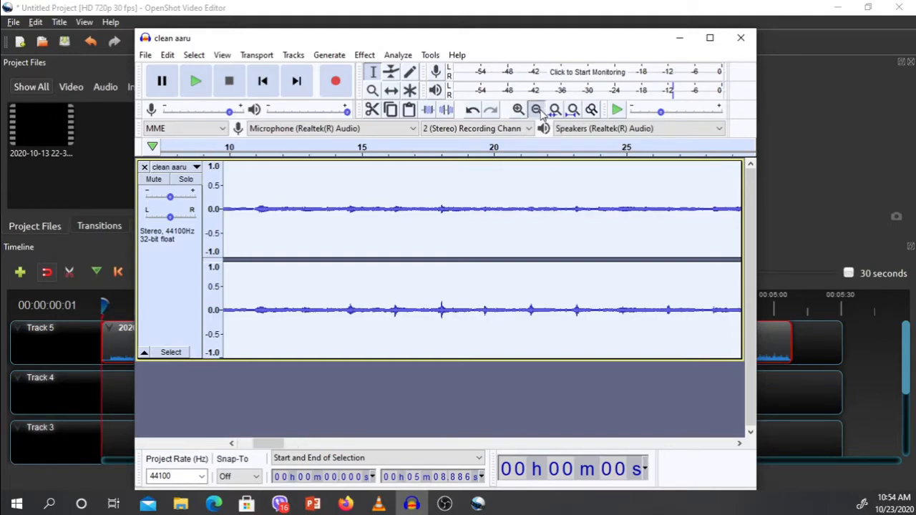
{"action": "left_click", "coordinate": [536, 109]}
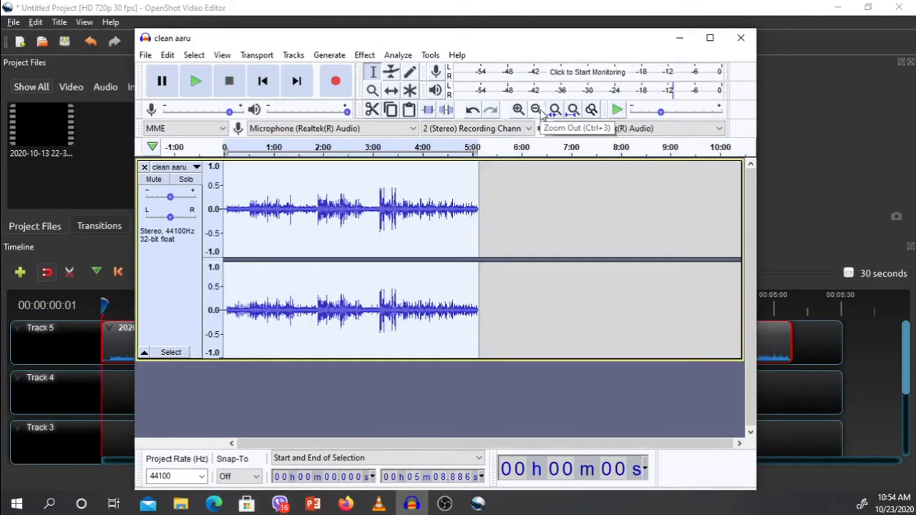
{"action": "left_click", "coordinate": [518, 109]}
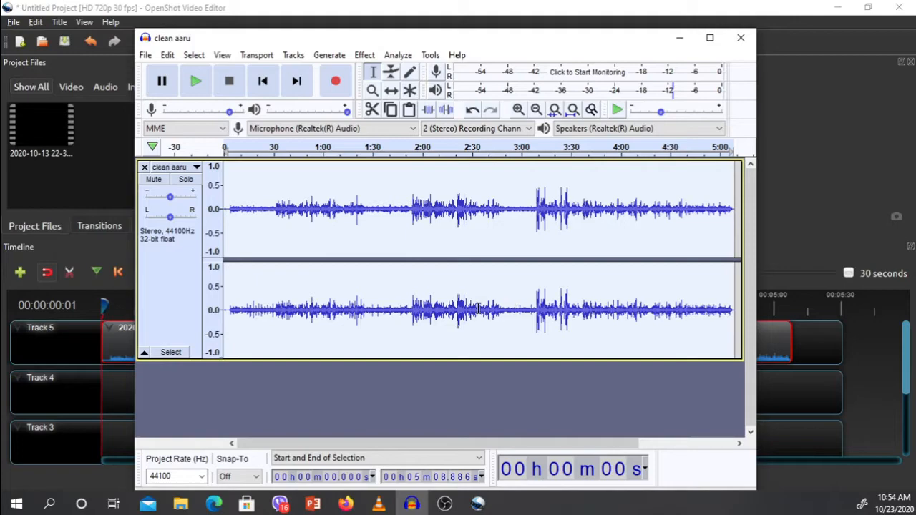
{"action": "mouse_move", "coordinate": [607, 285]}
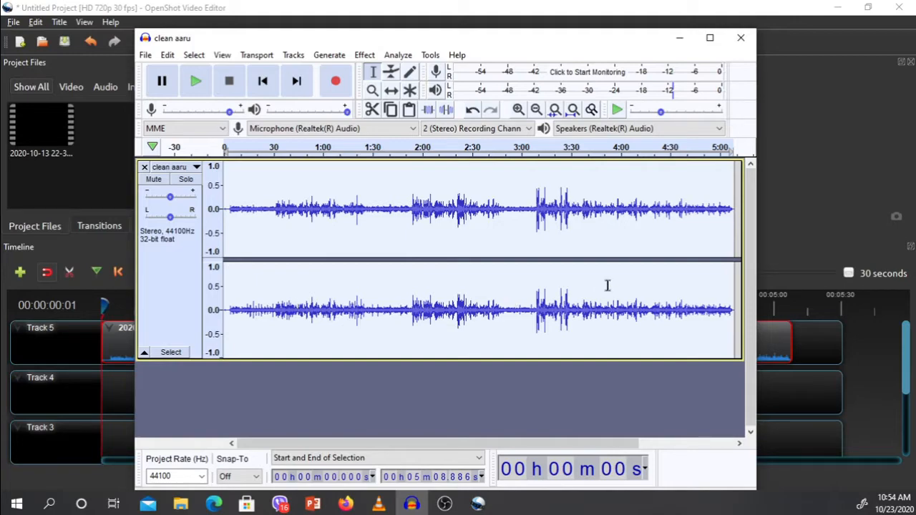
{"action": "mouse_move", "coordinate": [146, 55]}
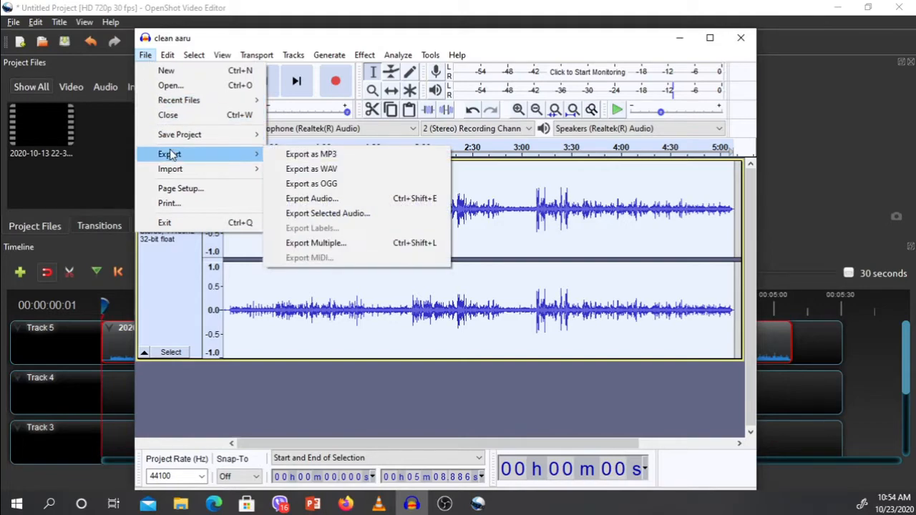
{"action": "mouse_move", "coordinate": [311, 154]}
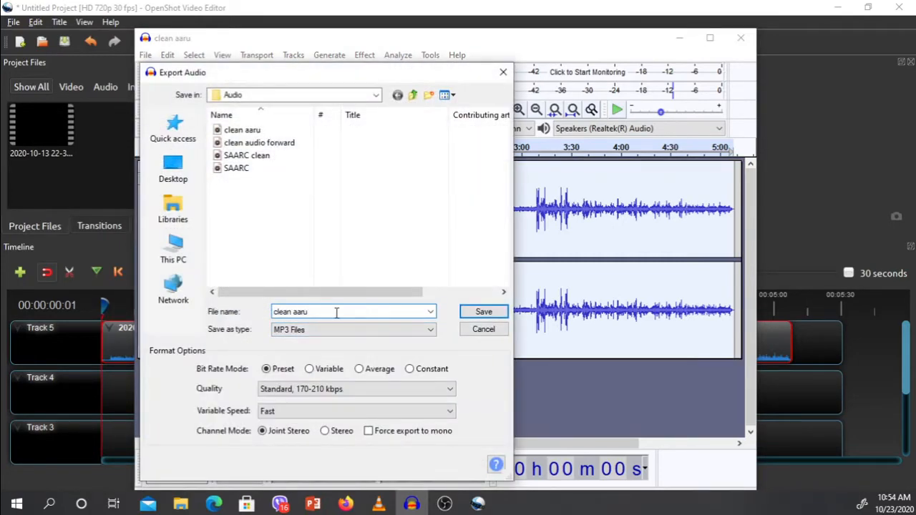
- Export the denoised track as an MP3 named clean aaru after noise reduction
{"action": "type", "text": "af"}
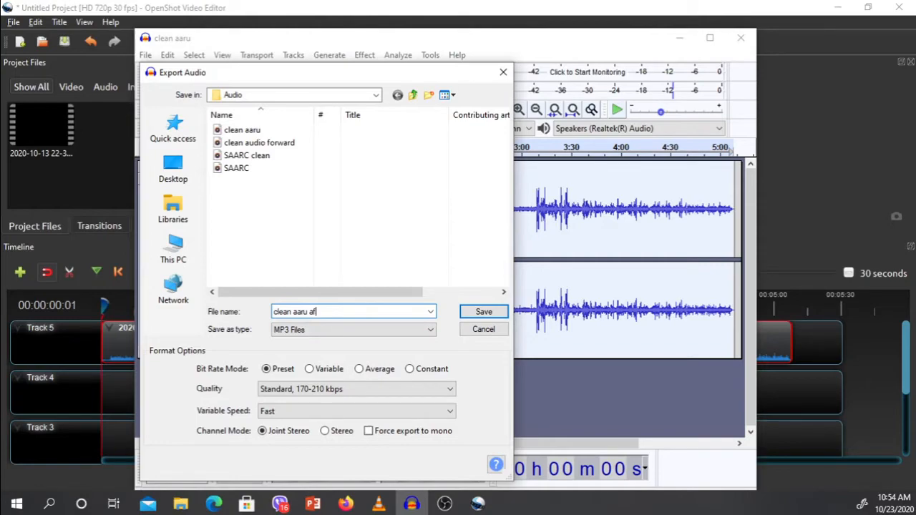
{"action": "type", "text": "ter"}
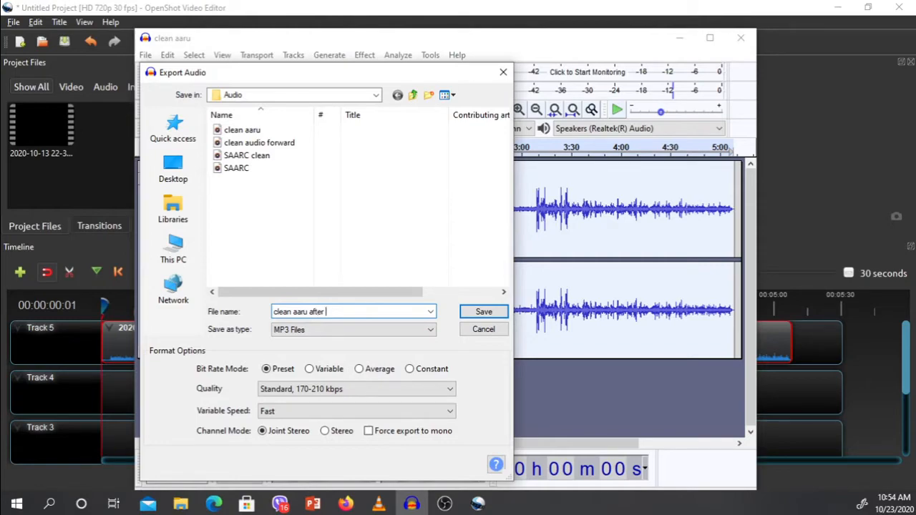
{"action": "type", "text": "noise r"}
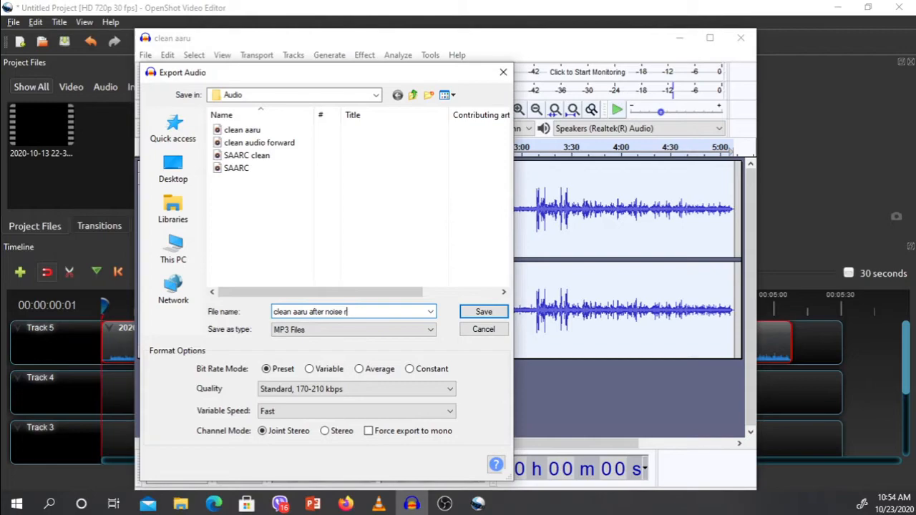
{"action": "type", "text": "eduction"}
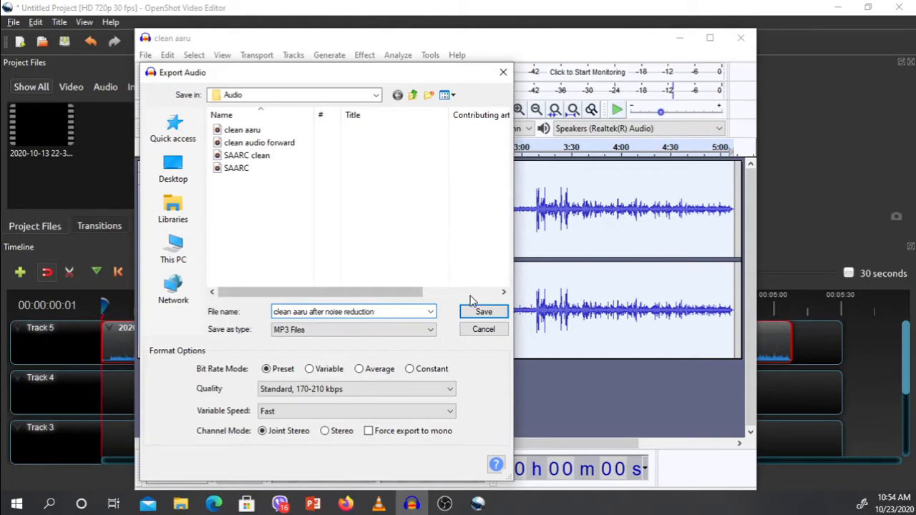
{"action": "left_click", "coordinate": [484, 312]}
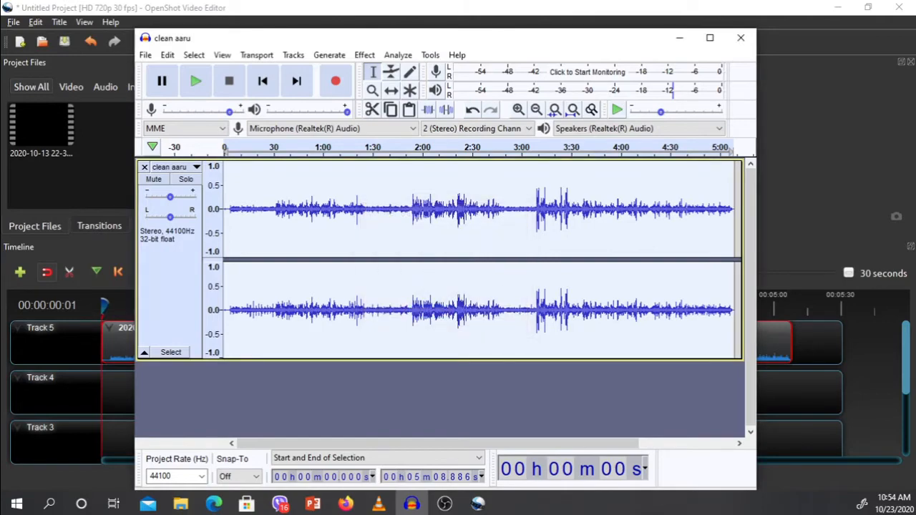
- Place the cleaned MP3 on Track 4 from 0:00 beneath the video in OpenShot
{"action": "left_click", "coordinate": [741, 37]}
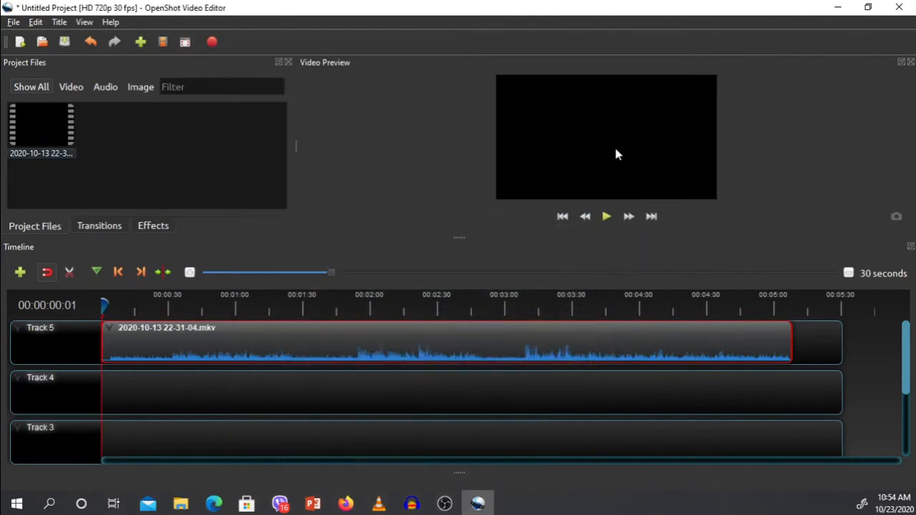
{"action": "mouse_move", "coordinate": [643, 422]}
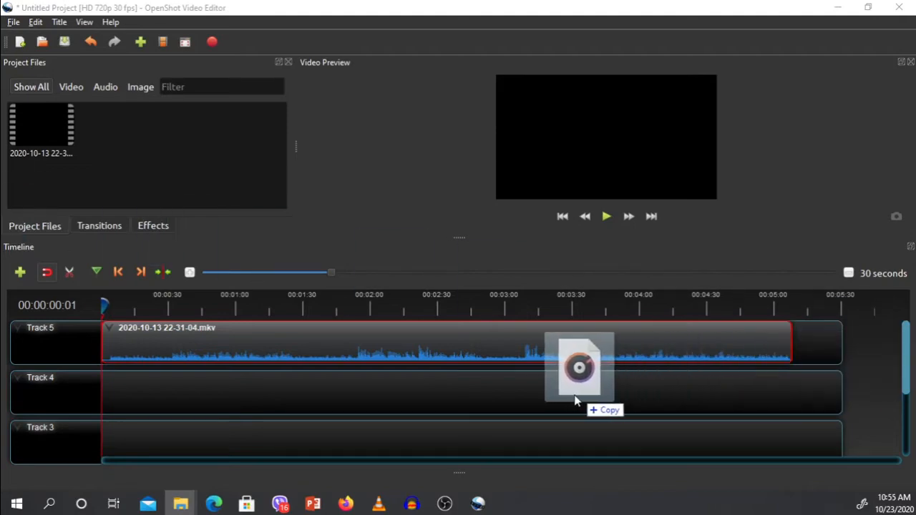
{"action": "left_click_drag", "start_coordinate": [578, 366], "coordinate": [513, 398]}
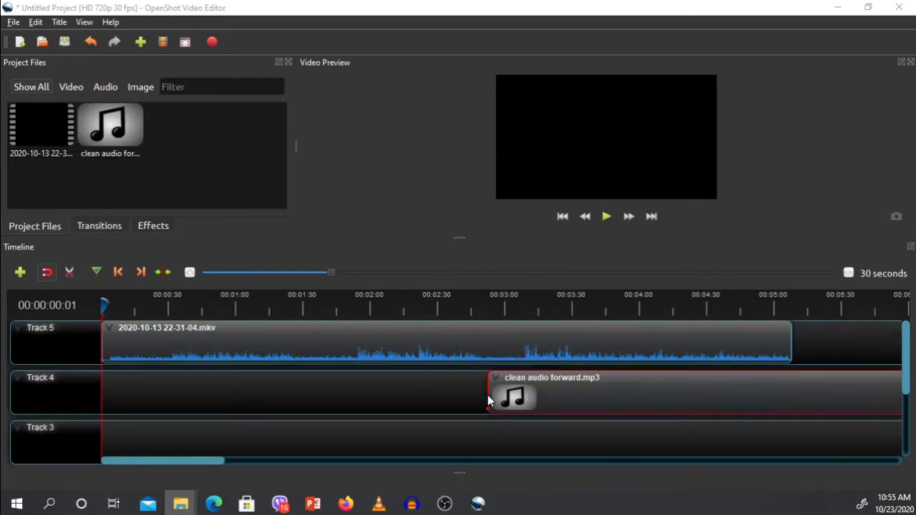
{"action": "left_click_drag", "start_coordinate": [516, 398], "coordinate": [298, 397]}
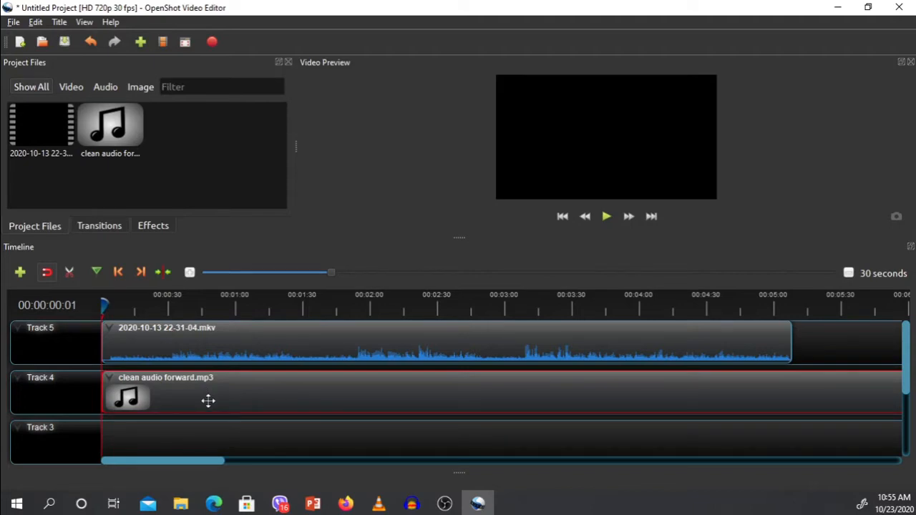
- Display the Track 4 MP3 clip as a waveform
{"action": "right_click", "coordinate": [208, 401]}
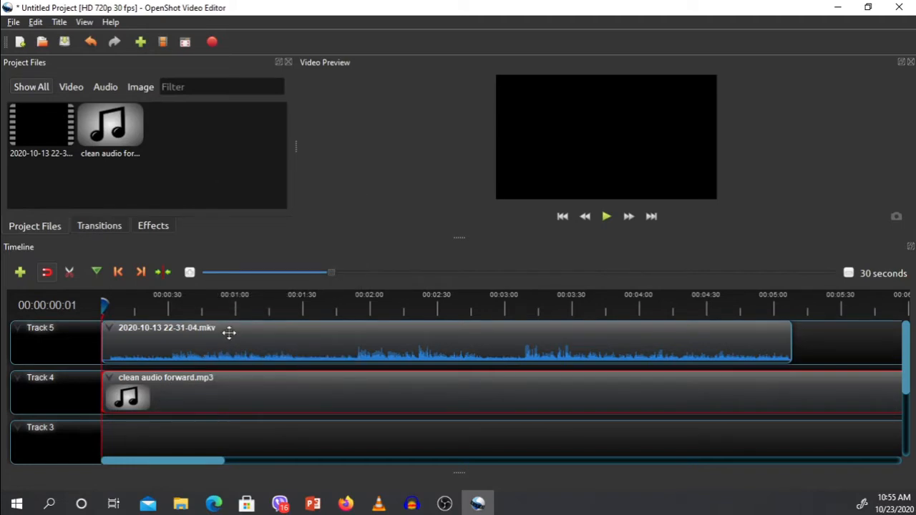
{"action": "mouse_move", "coordinate": [404, 391]}
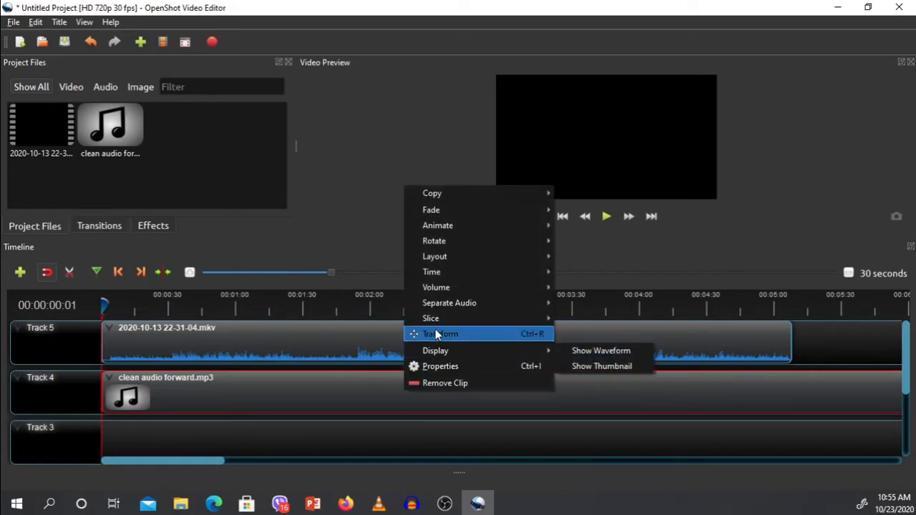
{"action": "mouse_move", "coordinate": [435, 349]}
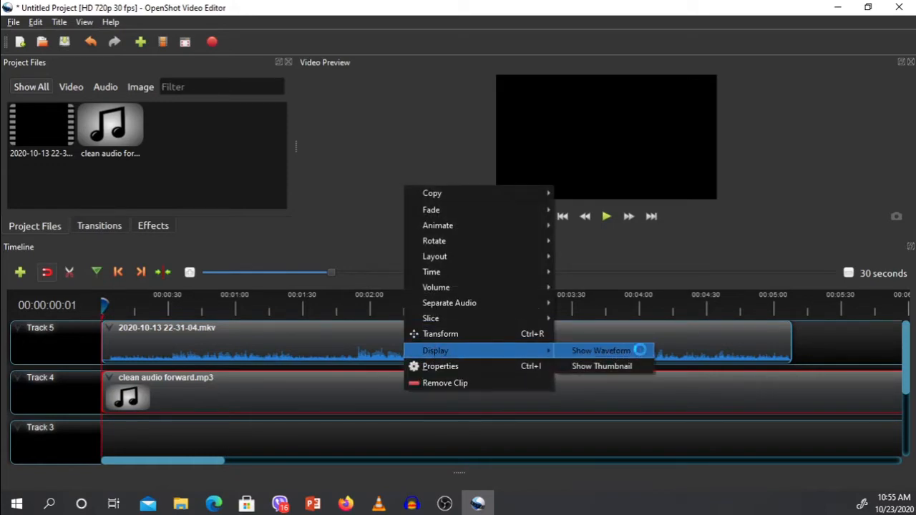
{"action": "left_click", "coordinate": [601, 349]}
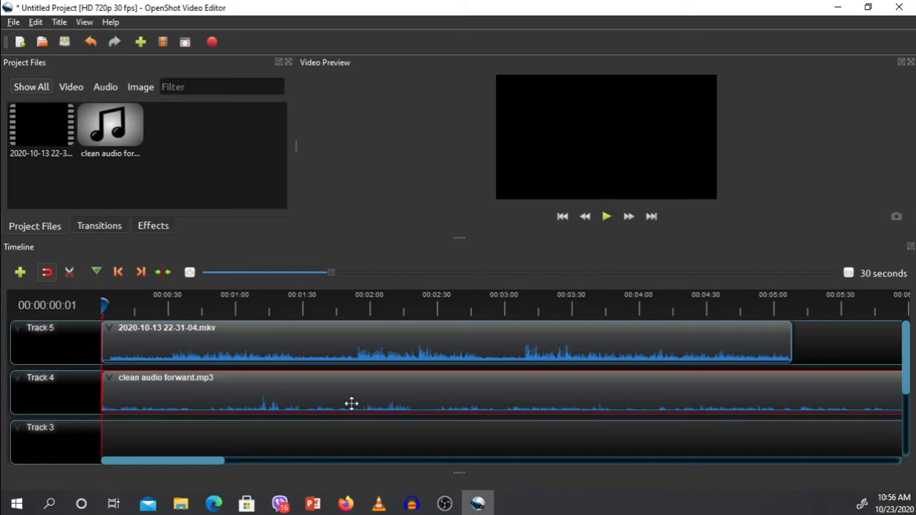
{"action": "mouse_move", "coordinate": [472, 365]}
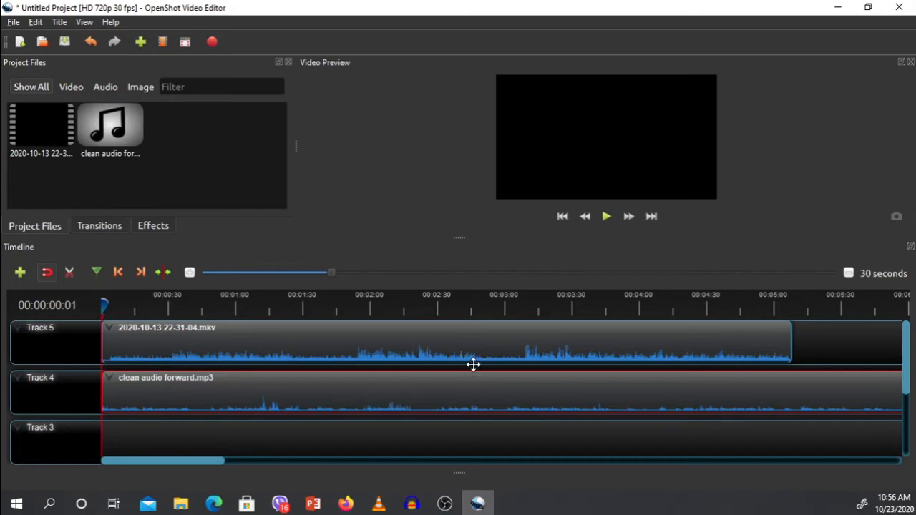
{"action": "mouse_move", "coordinate": [329, 405]}
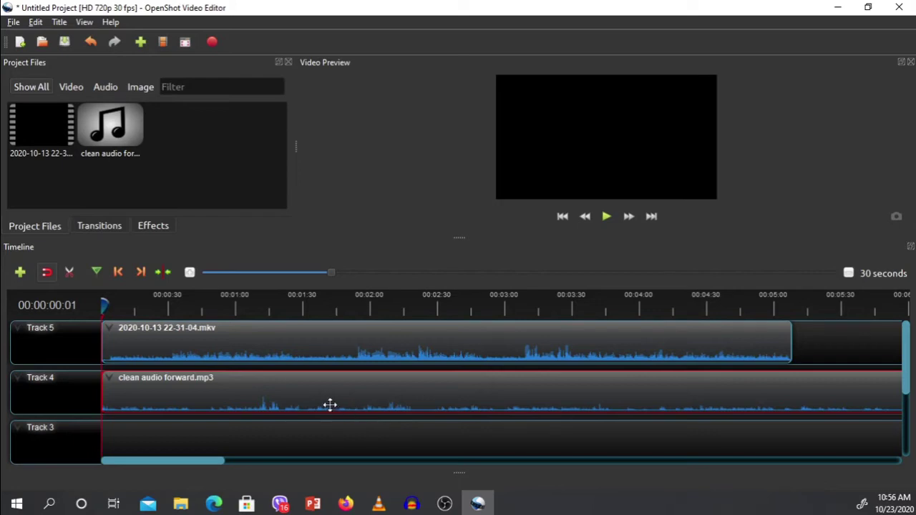
{"action": "mouse_move", "coordinate": [338, 392]}
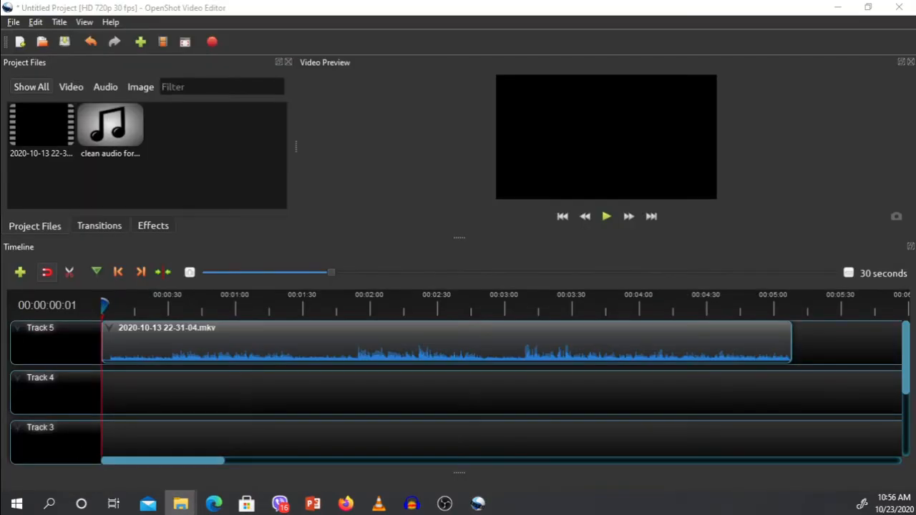
- Place the noise-reduced MP3 on Track 4 aligned with the video's start, shown as a waveform
{"action": "left_click_drag", "start_coordinate": [111, 132], "coordinate": [292, 358]}
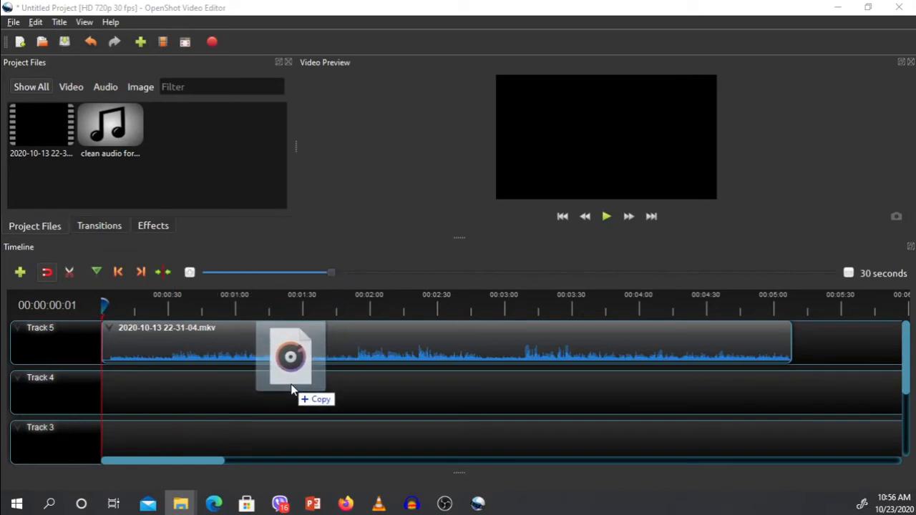
{"action": "left_click_drag", "start_coordinate": [291, 355], "coordinate": [407, 393]}
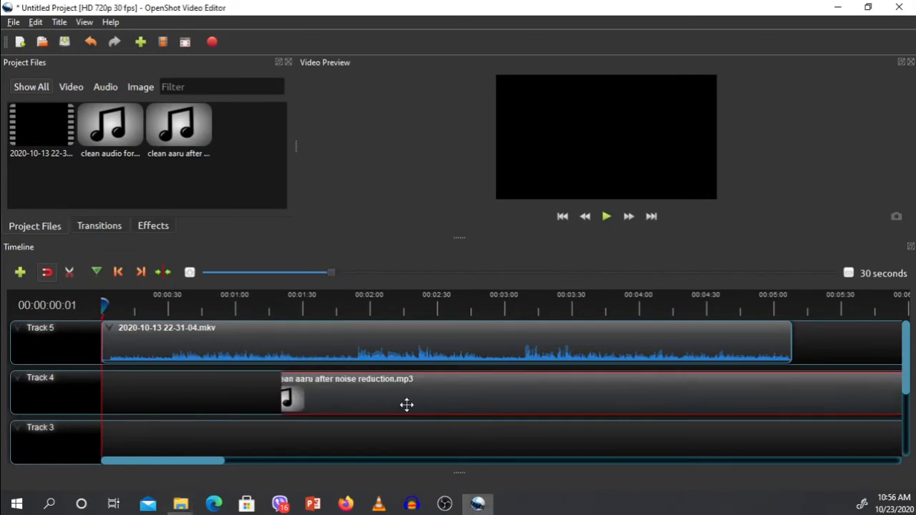
{"action": "left_click_drag", "start_coordinate": [406, 404], "coordinate": [132, 398]}
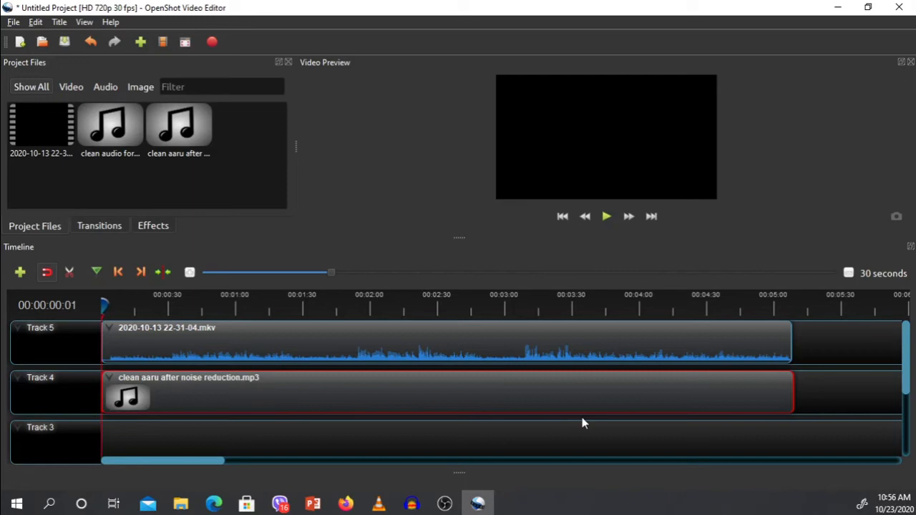
{"action": "mouse_move", "coordinate": [802, 350]}
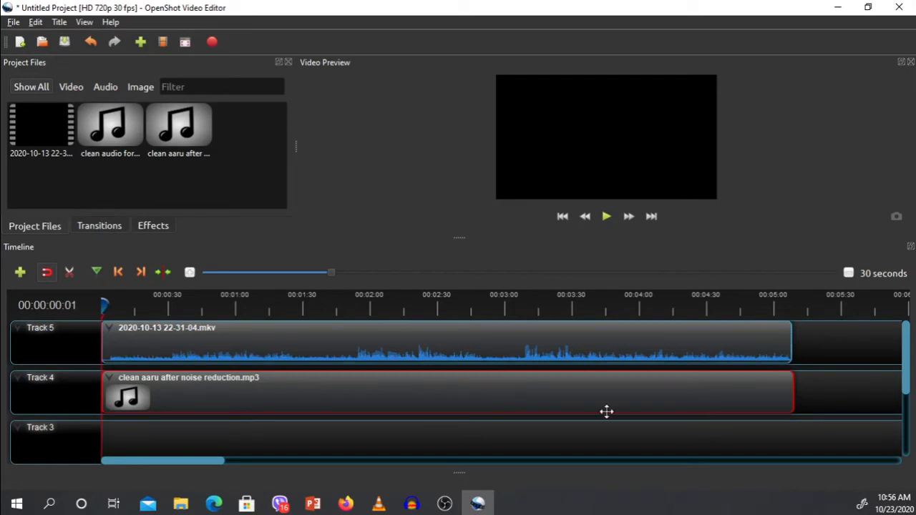
{"action": "mouse_move", "coordinate": [275, 392]}
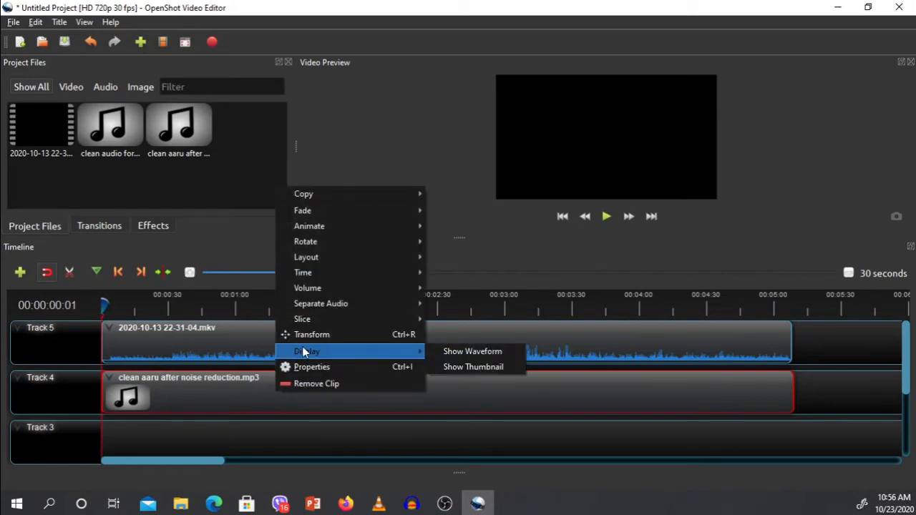
{"action": "left_click", "coordinate": [472, 352]}
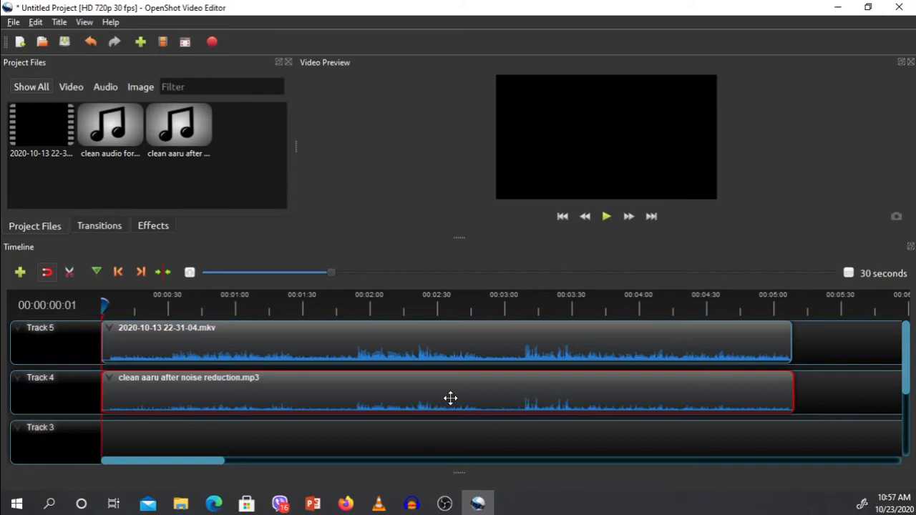
{"action": "mouse_move", "coordinate": [664, 389]}
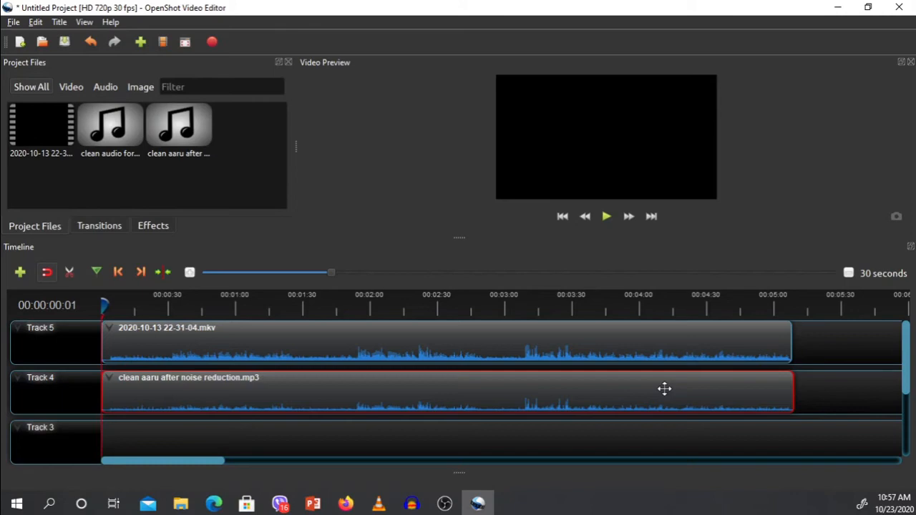
{"action": "mouse_move", "coordinate": [322, 386]}
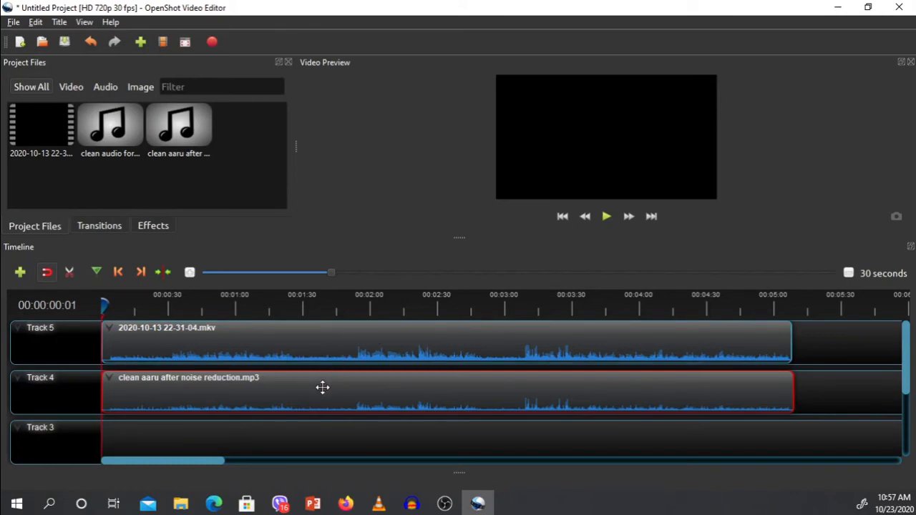
{"action": "mouse_move", "coordinate": [627, 409]}
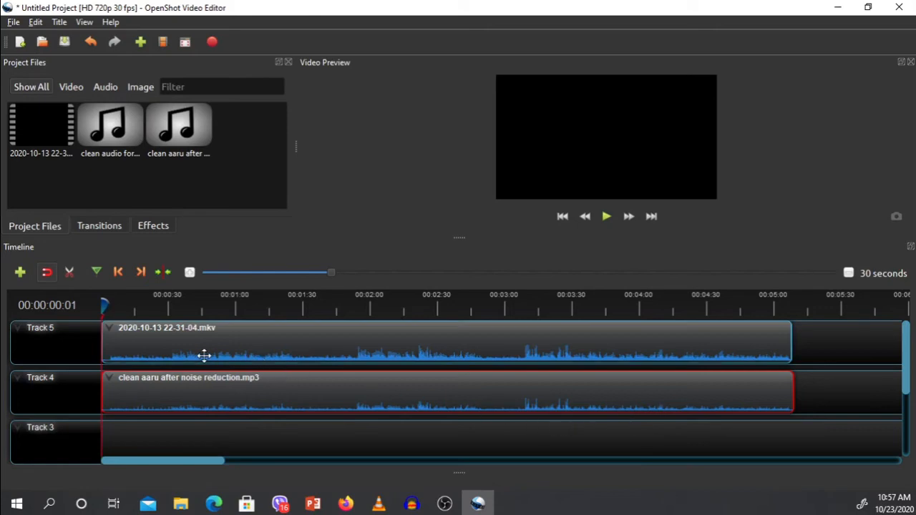
{"action": "mouse_move", "coordinate": [493, 369]}
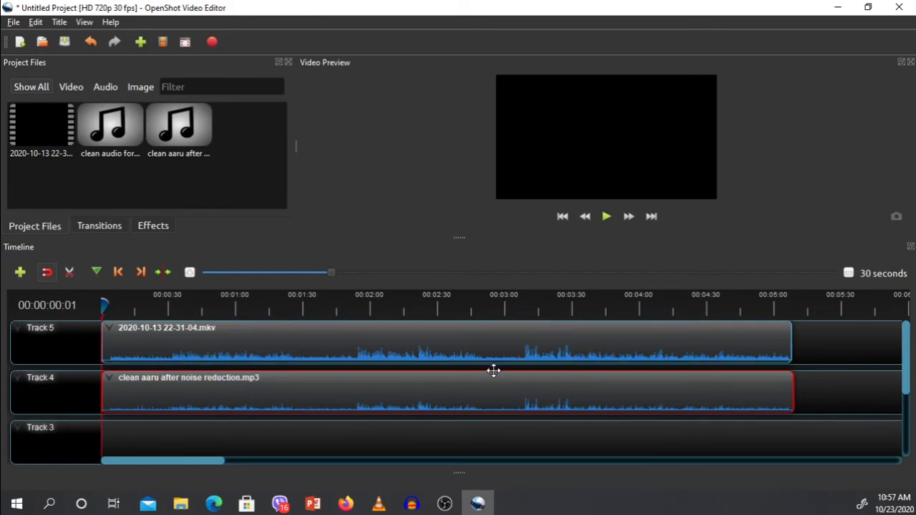
{"action": "mouse_move", "coordinate": [461, 240]}
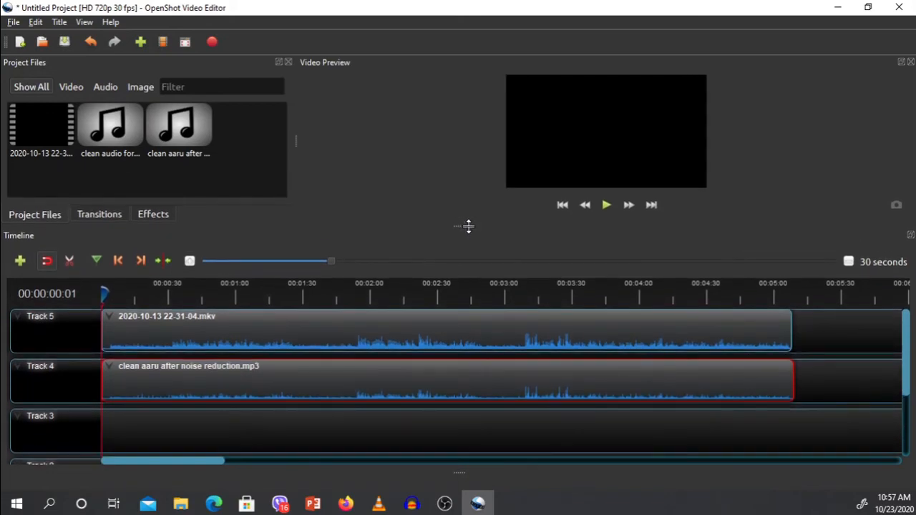
{"action": "mouse_move", "coordinate": [383, 398]}
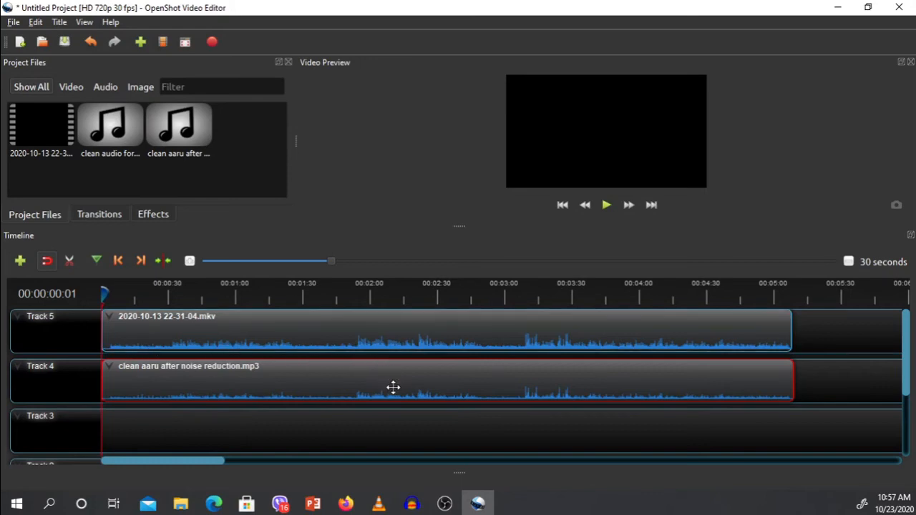
{"action": "mouse_move", "coordinate": [236, 395]}
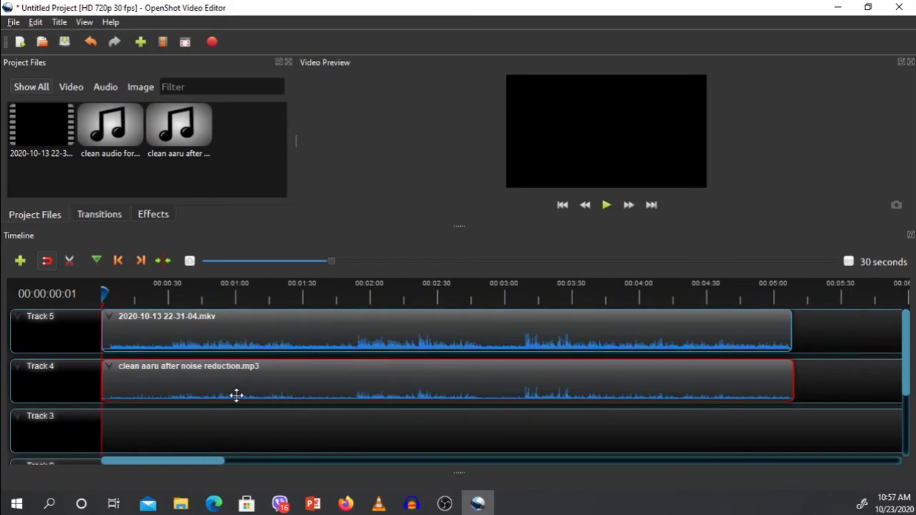
{"action": "mouse_move", "coordinate": [598, 393]}
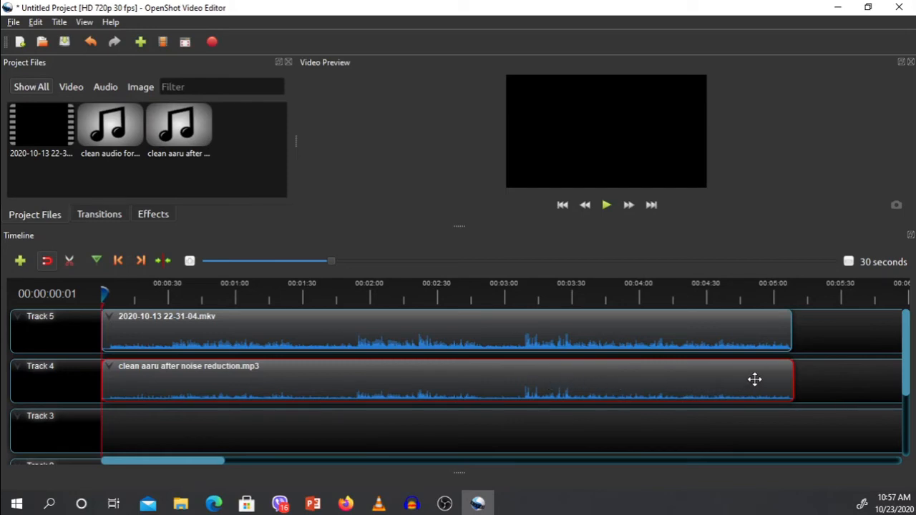
{"action": "mouse_move", "coordinate": [401, 334]}
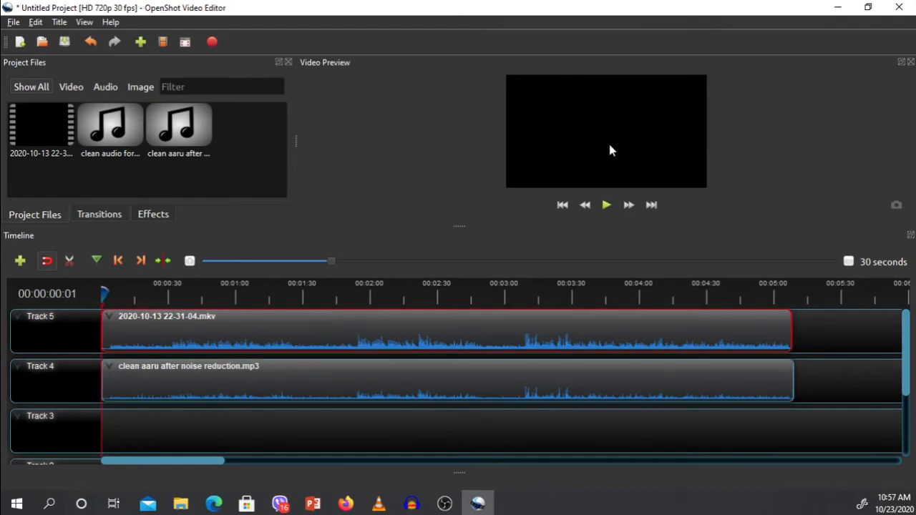
{"action": "mouse_move", "coordinate": [532, 286]}
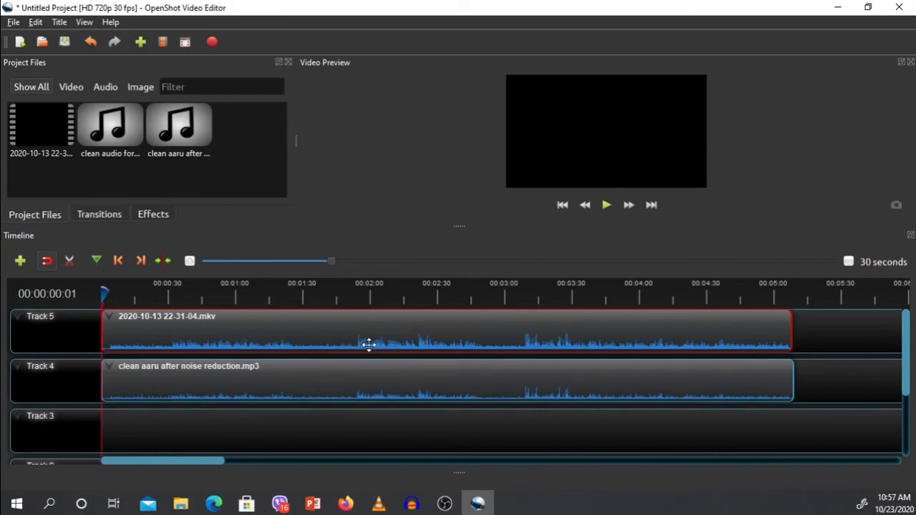
{"action": "mouse_move", "coordinate": [410, 341]}
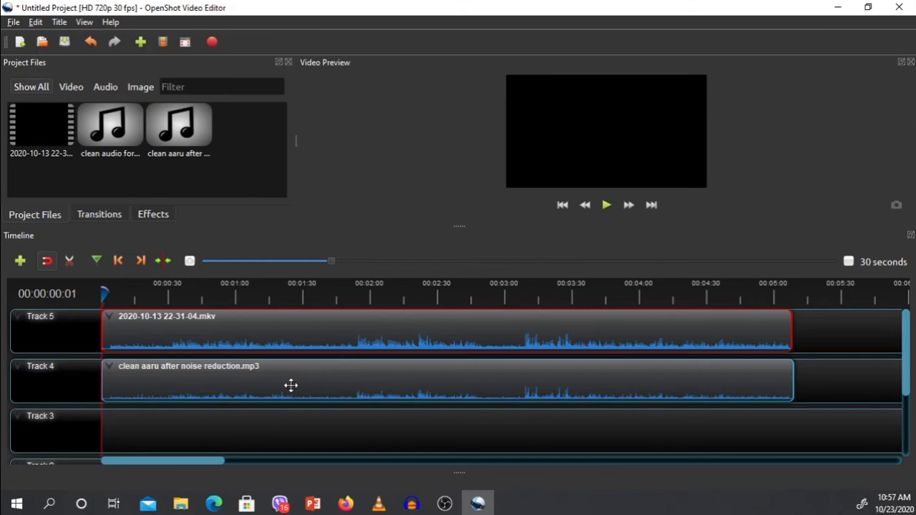
- Mute the video clip's volume for its entire length and preview playback with only the cleaned track
{"action": "left_click", "coordinate": [291, 379]}
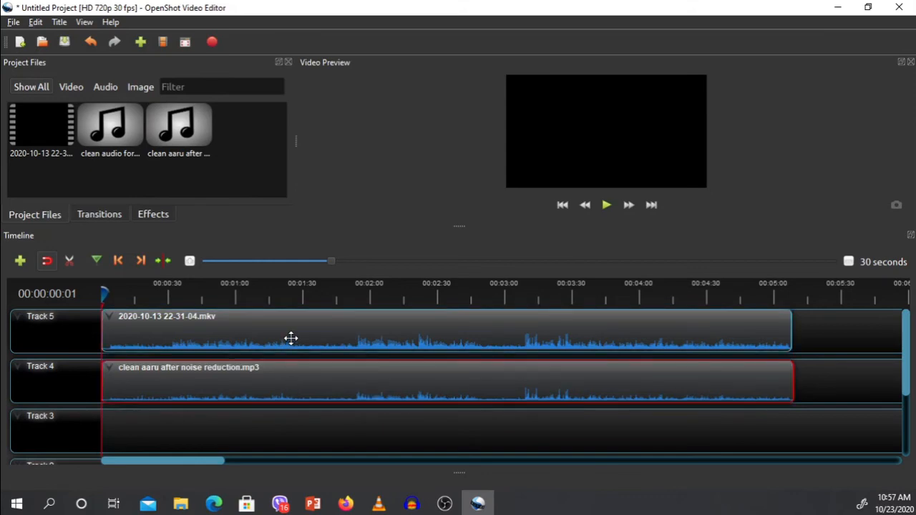
{"action": "right_click", "coordinate": [292, 340]}
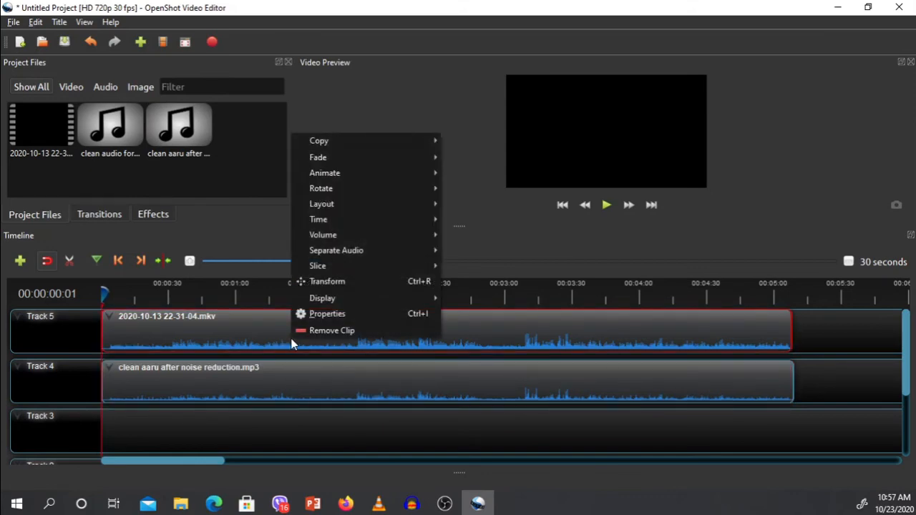
{"action": "mouse_move", "coordinate": [323, 235]}
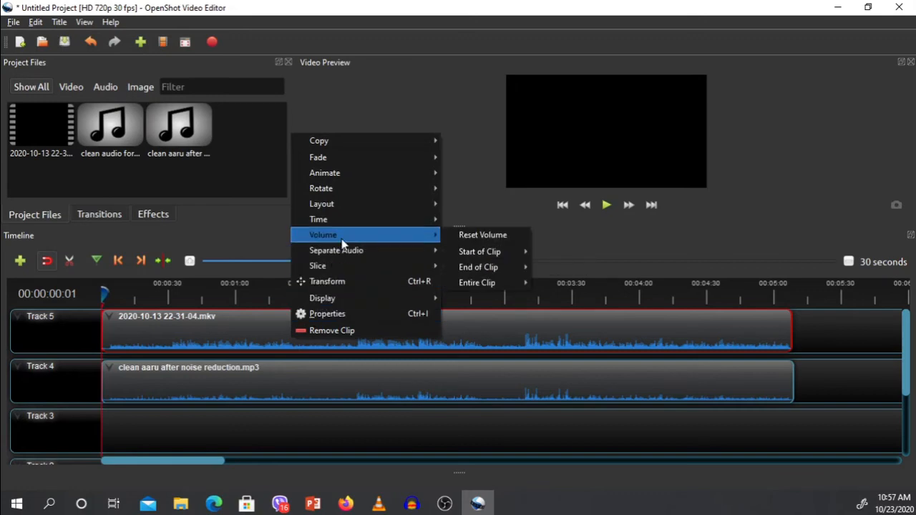
{"action": "mouse_move", "coordinate": [477, 283]}
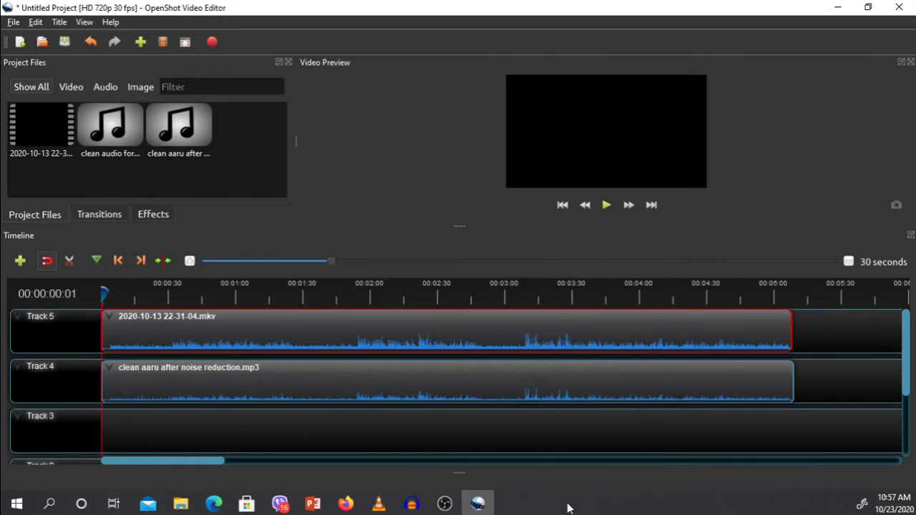
{"action": "mouse_move", "coordinate": [292, 332]}
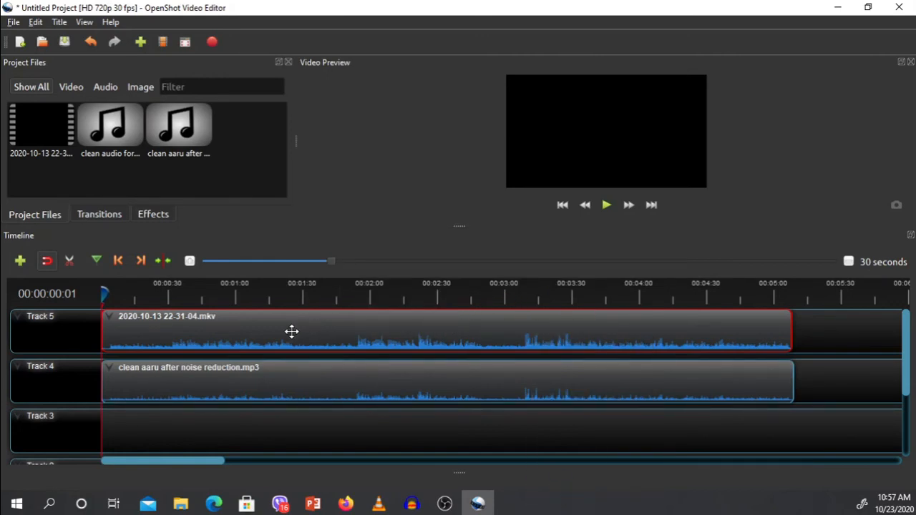
{"action": "mouse_move", "coordinate": [487, 342]}
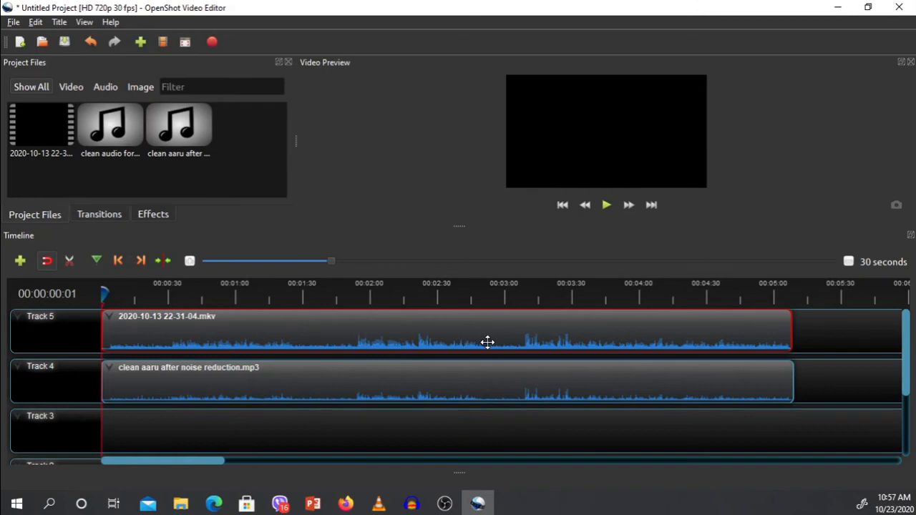
{"action": "mouse_move", "coordinate": [355, 392]}
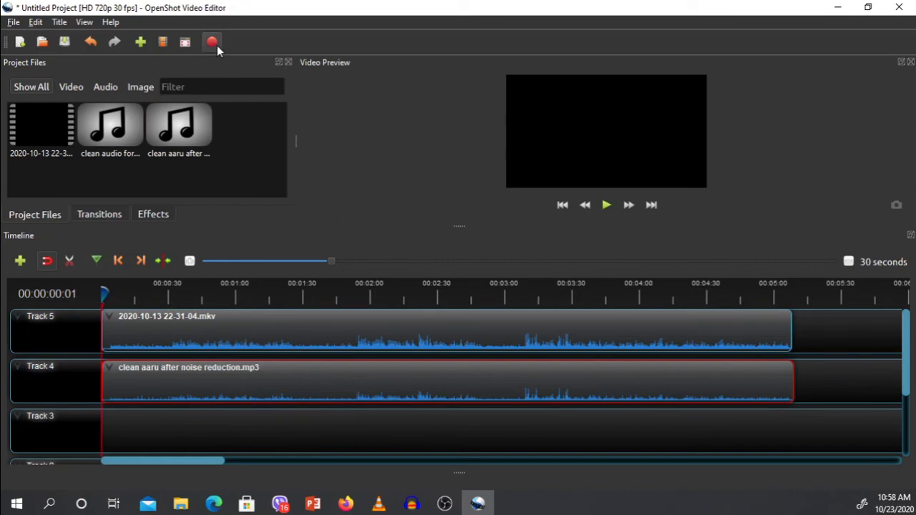
{"action": "left_click", "coordinate": [607, 205]}
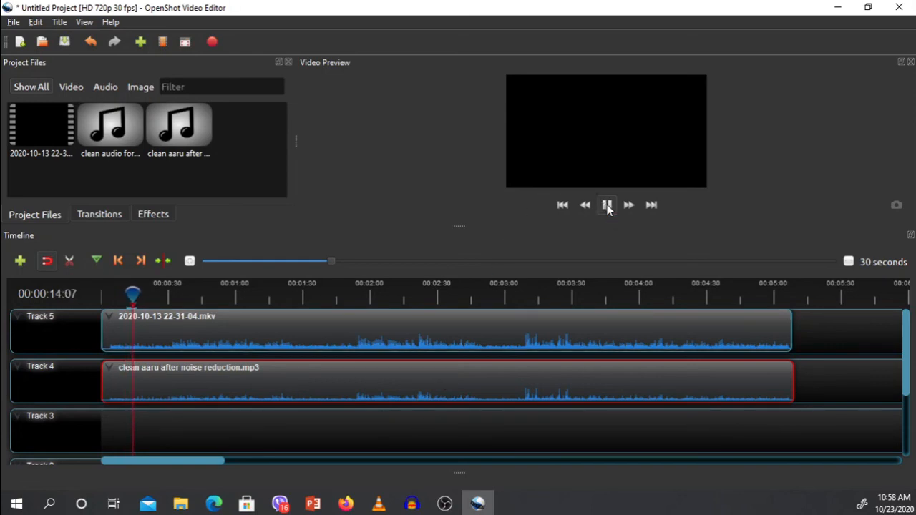
{"action": "left_click", "coordinate": [607, 205]}
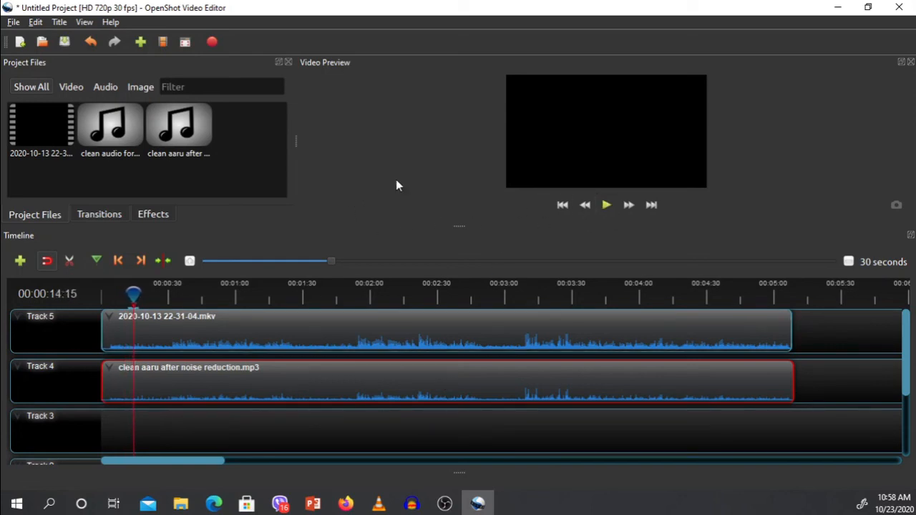
{"action": "mouse_move", "coordinate": [211, 42]}
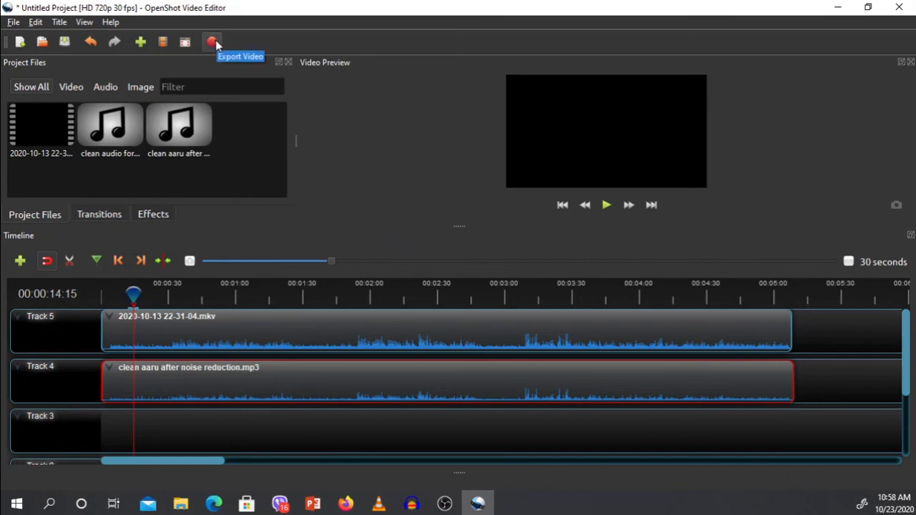
{"action": "mouse_move", "coordinate": [212, 42]}
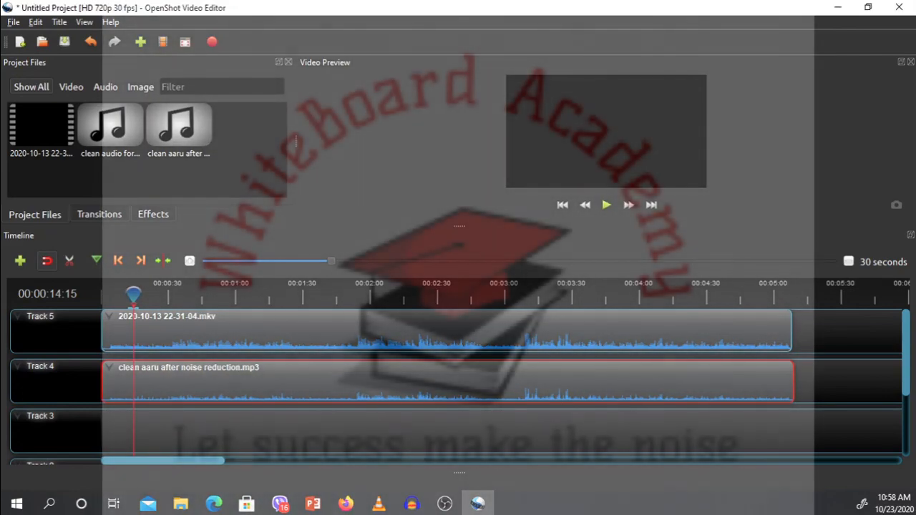
{"action": "left_click", "coordinate": [605, 204]}
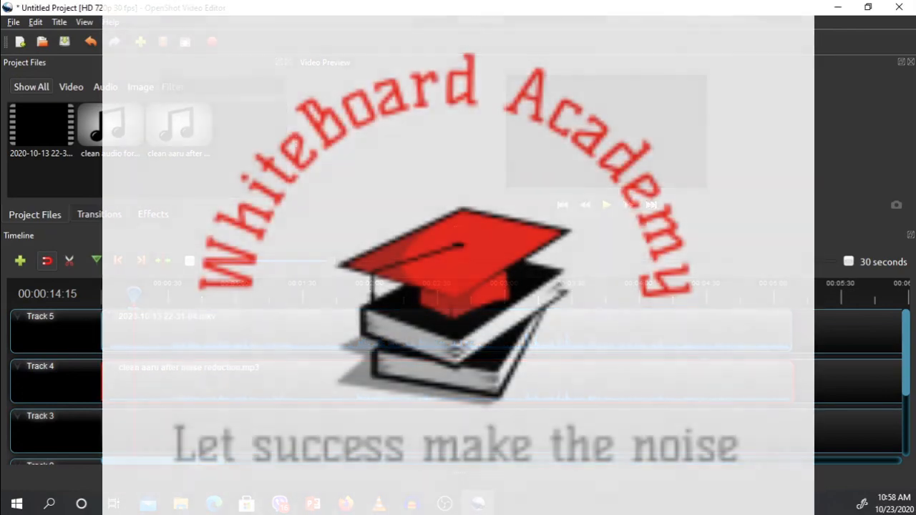